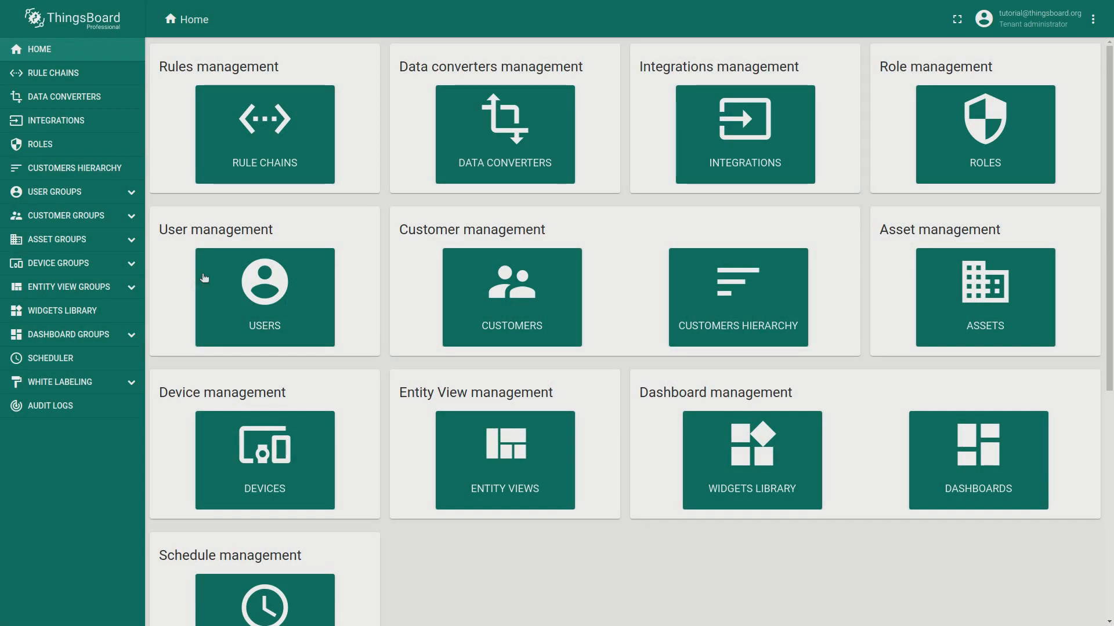
# Reach the White Labeling settings page and bring up its custom CSS editor.
pyautogui.click(57, 405)
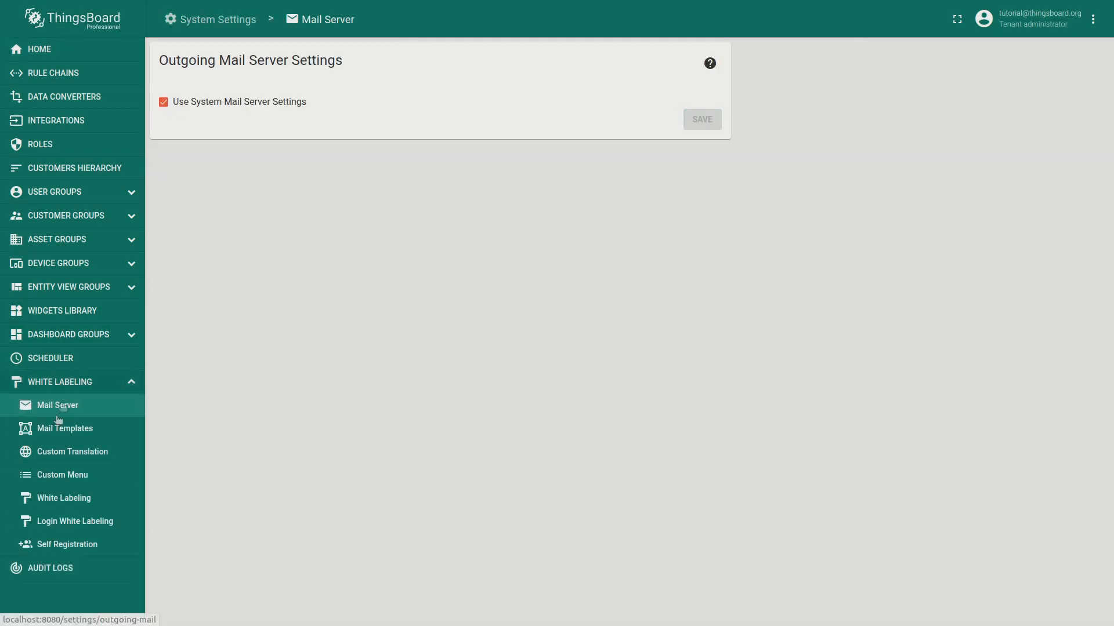
pyautogui.click(64, 498)
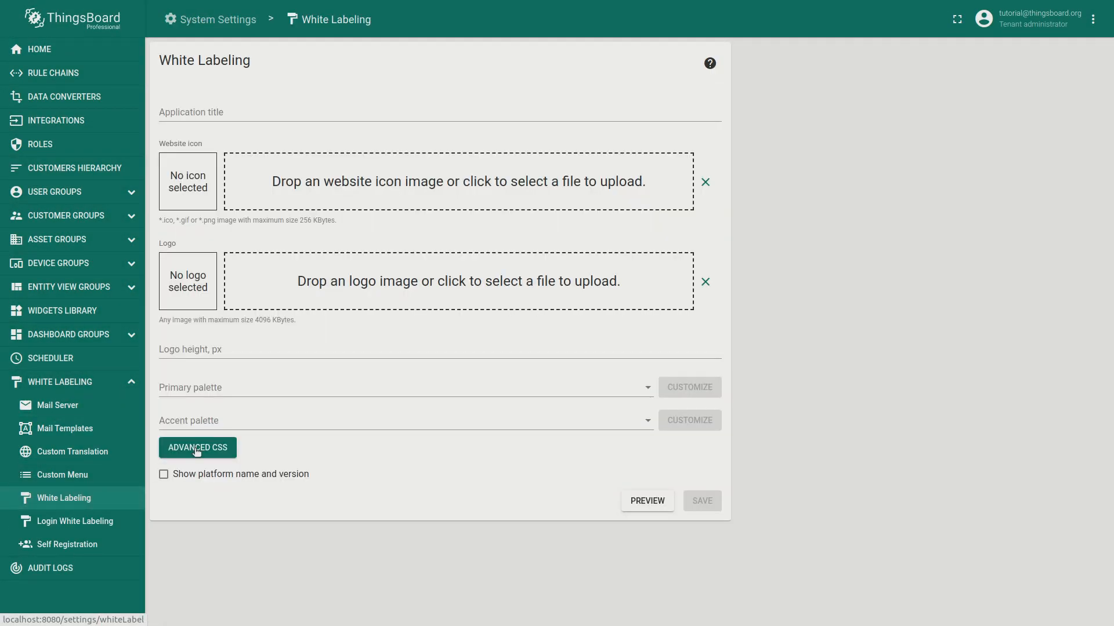
pyautogui.click(197, 447)
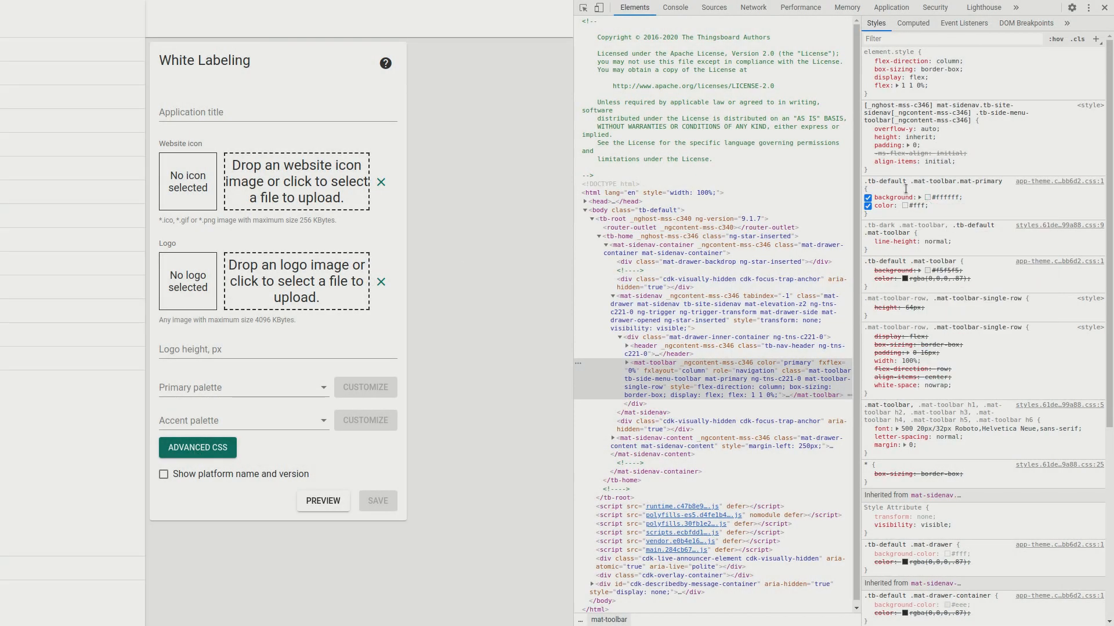
pyautogui.click(907, 205)
pyautogui.write('#000')
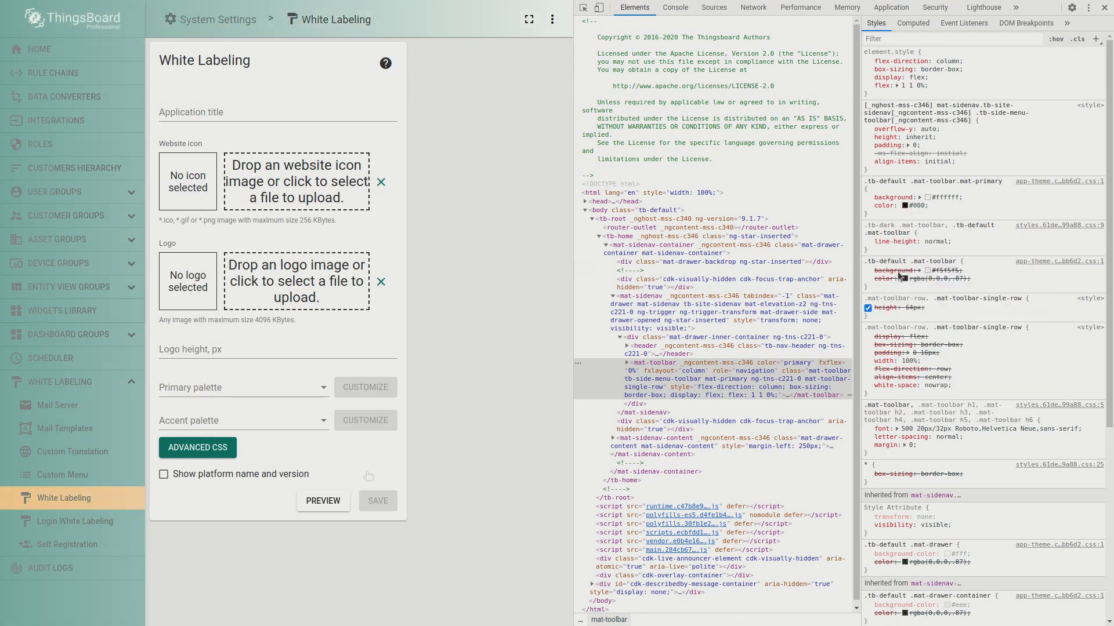
pyautogui.click(34, 144)
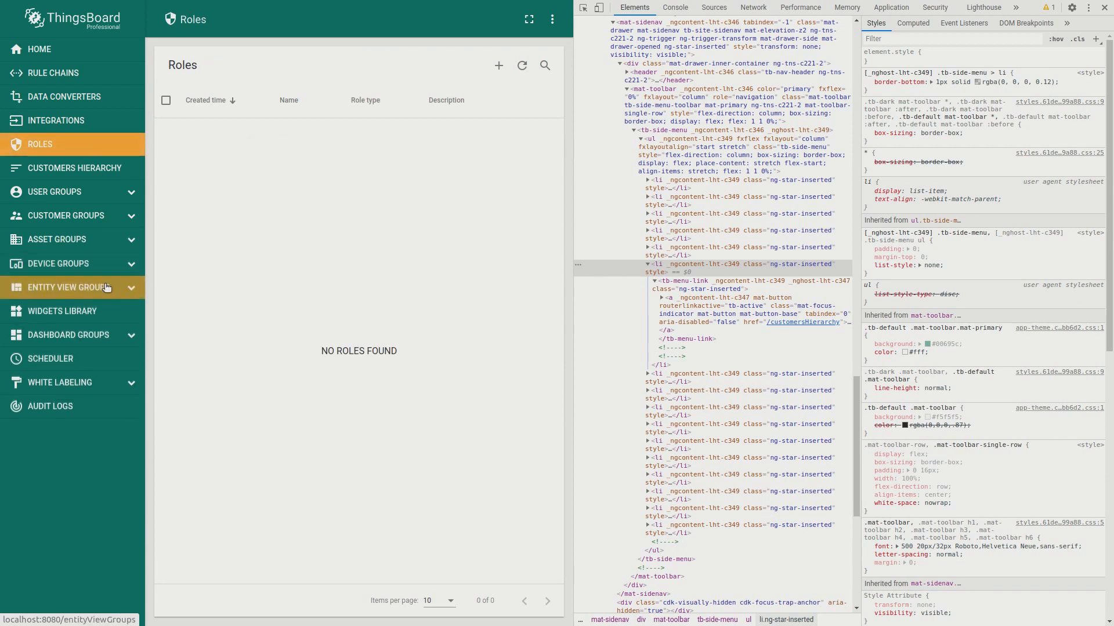
pyautogui.click(50, 358)
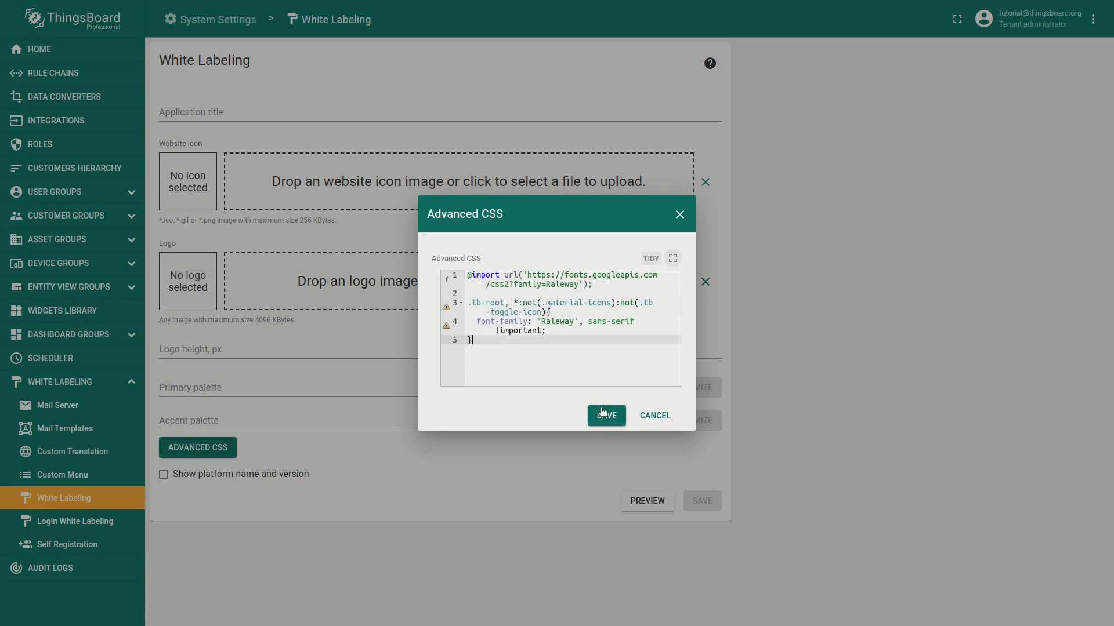
pyautogui.click(605, 415)
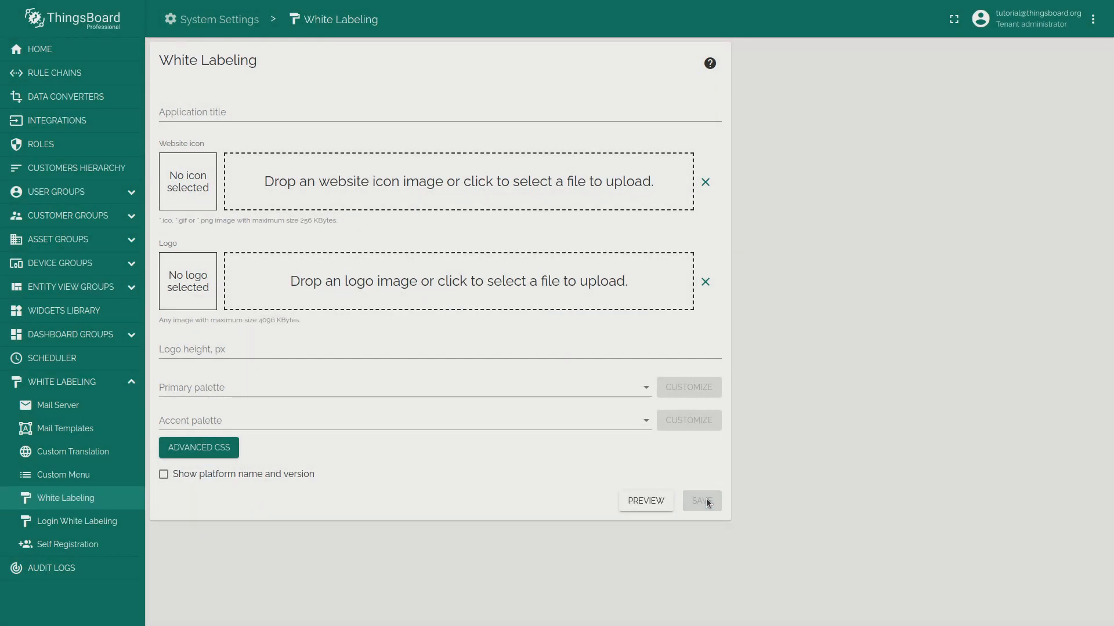
pyautogui.click(37, 48)
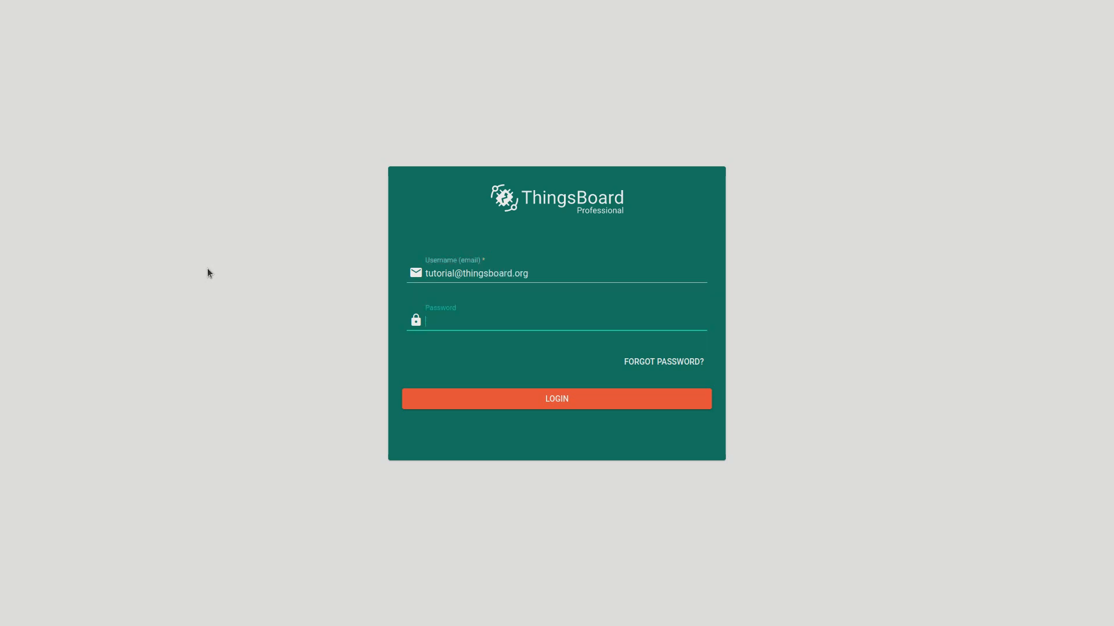
# Sign back in, return to White Labeling, and dismiss its now-empty Advanced CSS editor.
pyautogui.click(555, 398)
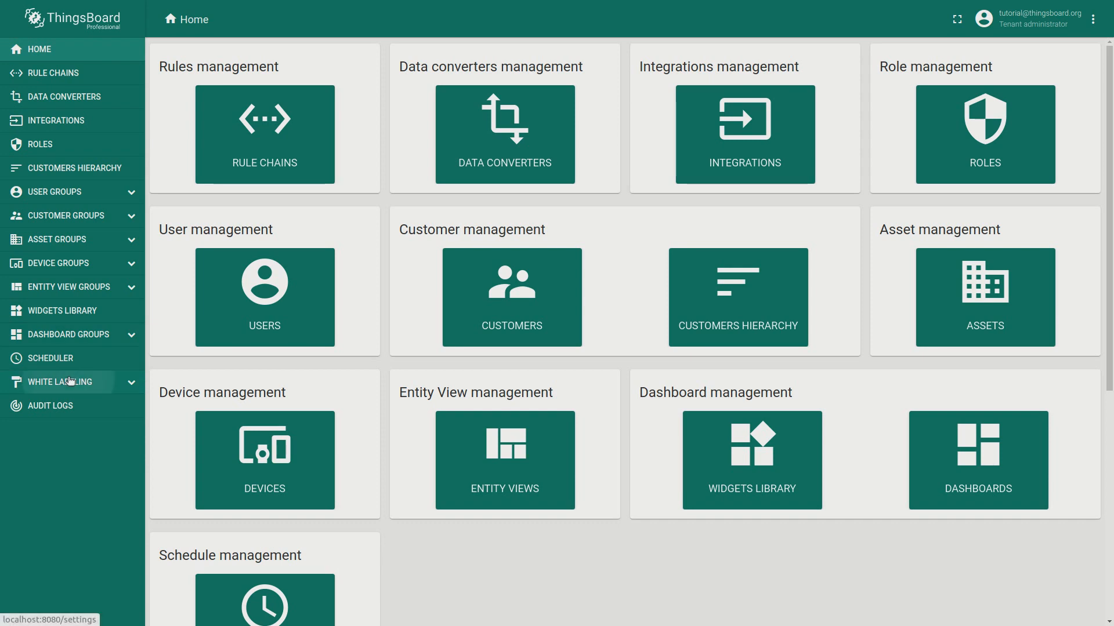
pyautogui.click(61, 382)
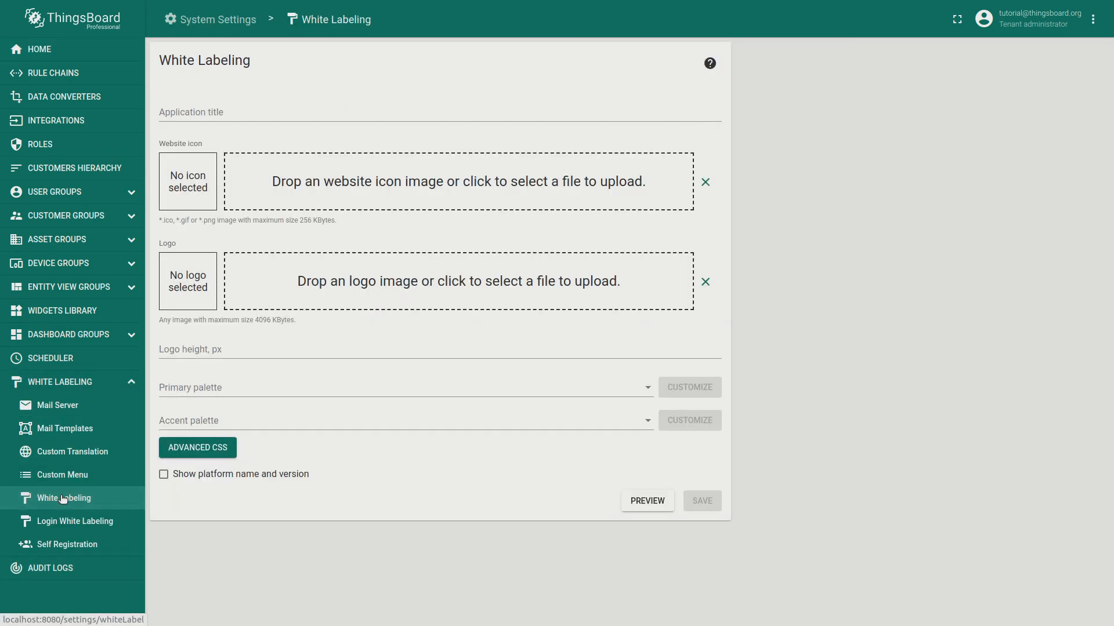
pyautogui.click(197, 448)
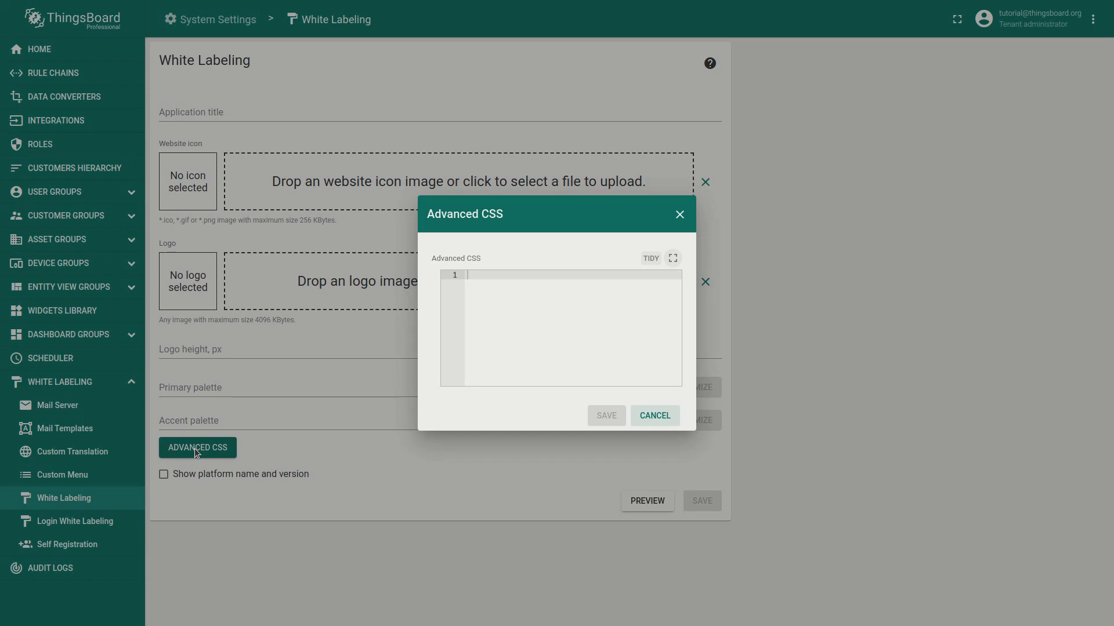
pyautogui.moveTo(493, 463)
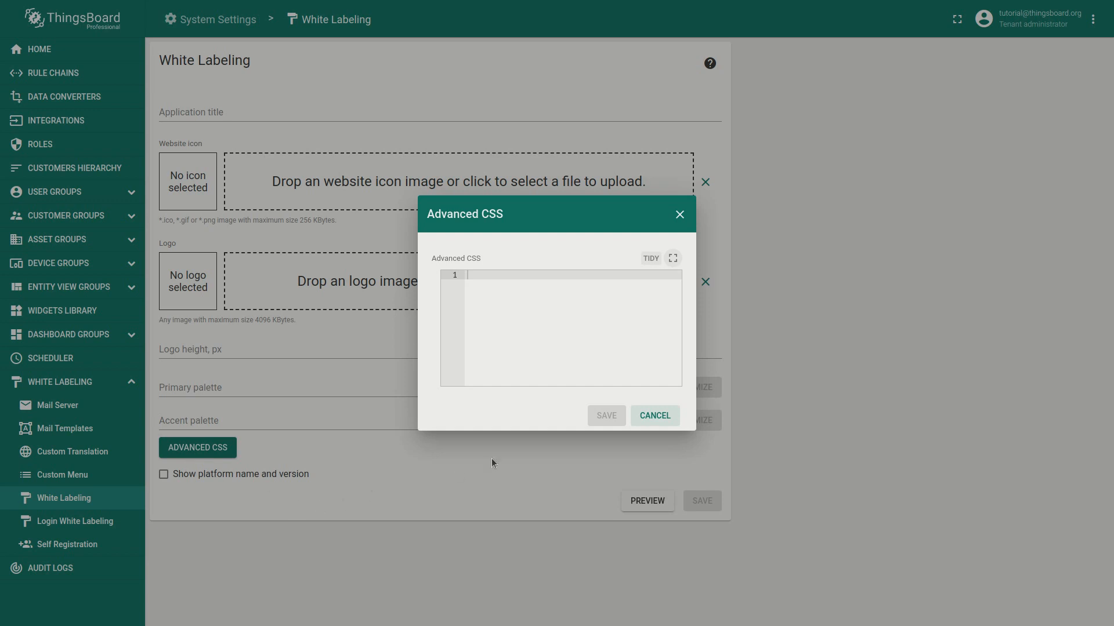
pyautogui.click(653, 415)
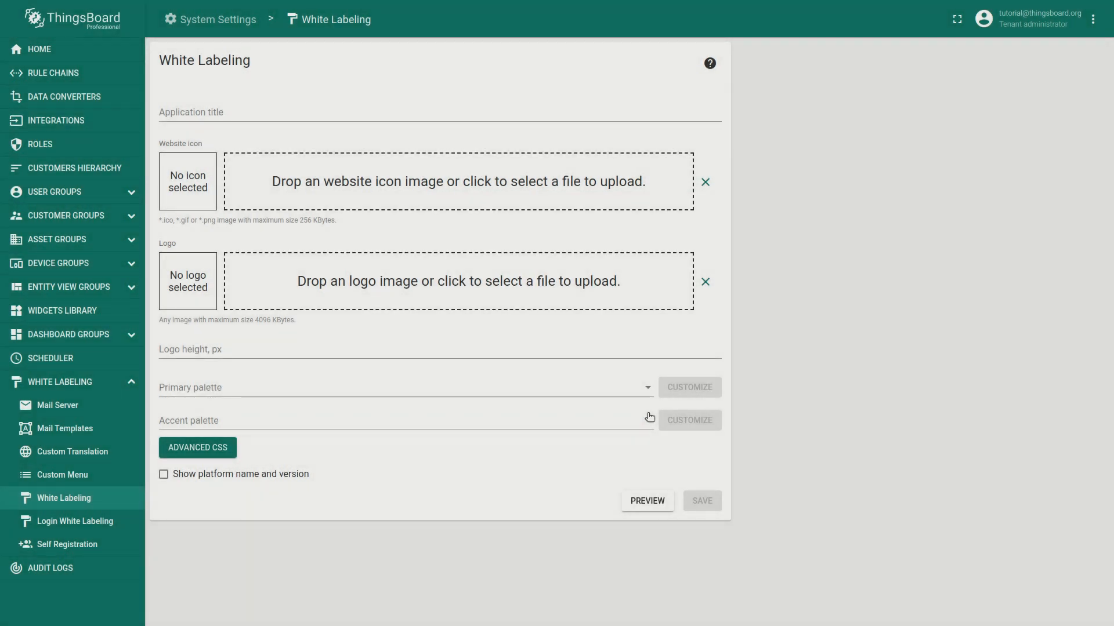
pyautogui.moveTo(360, 609)
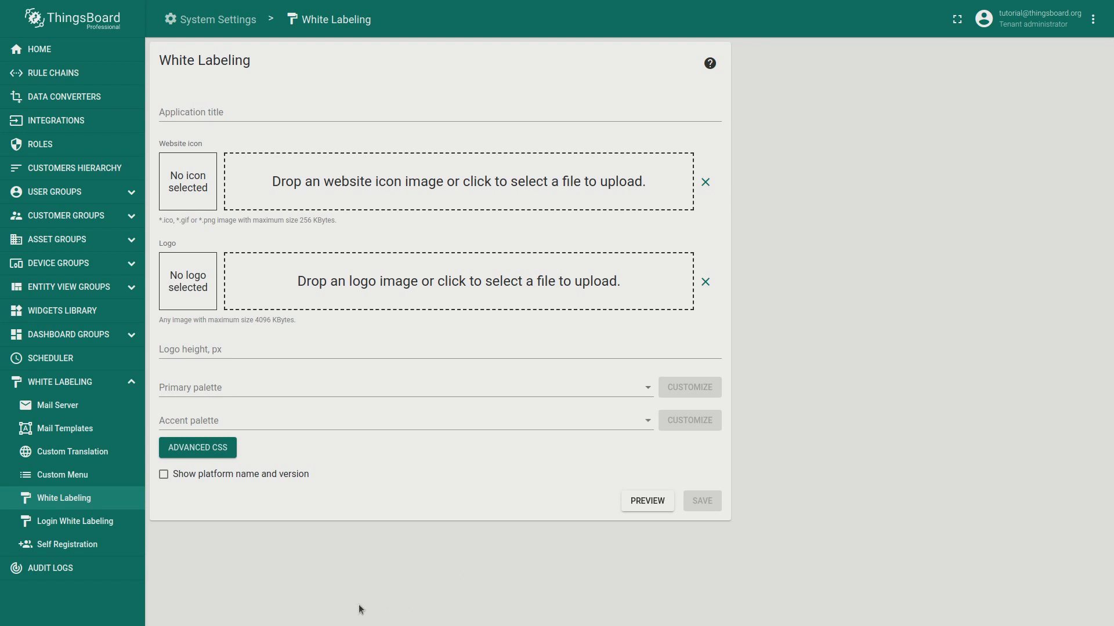
# Inspect the page with the browser's developer tools to examine the side menu's styles.
pyautogui.rightClick(359, 609)
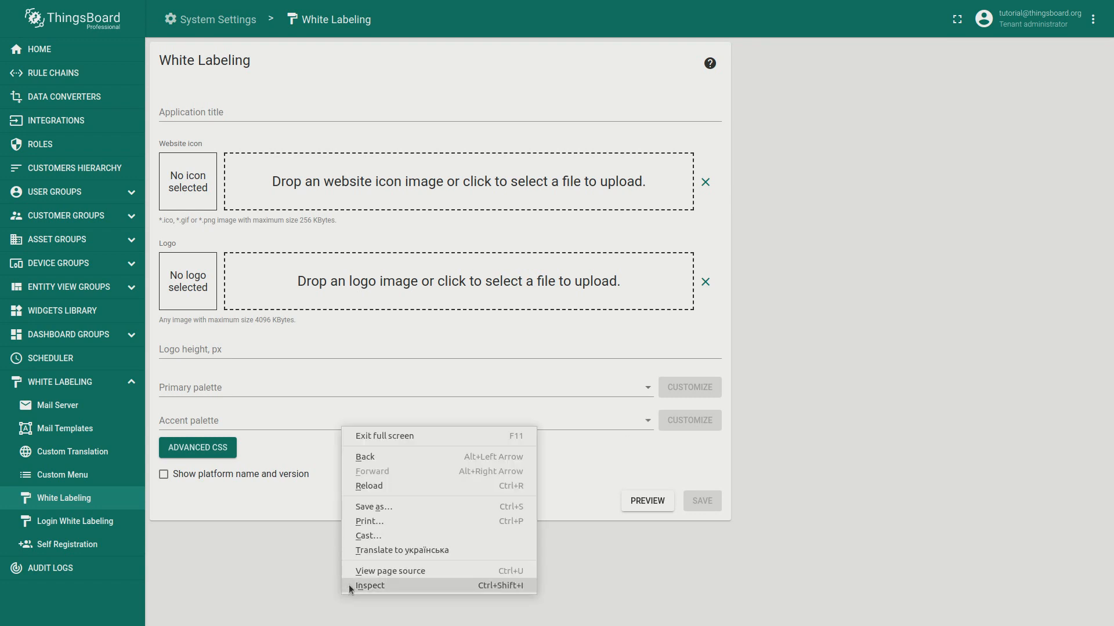
pyautogui.click(370, 584)
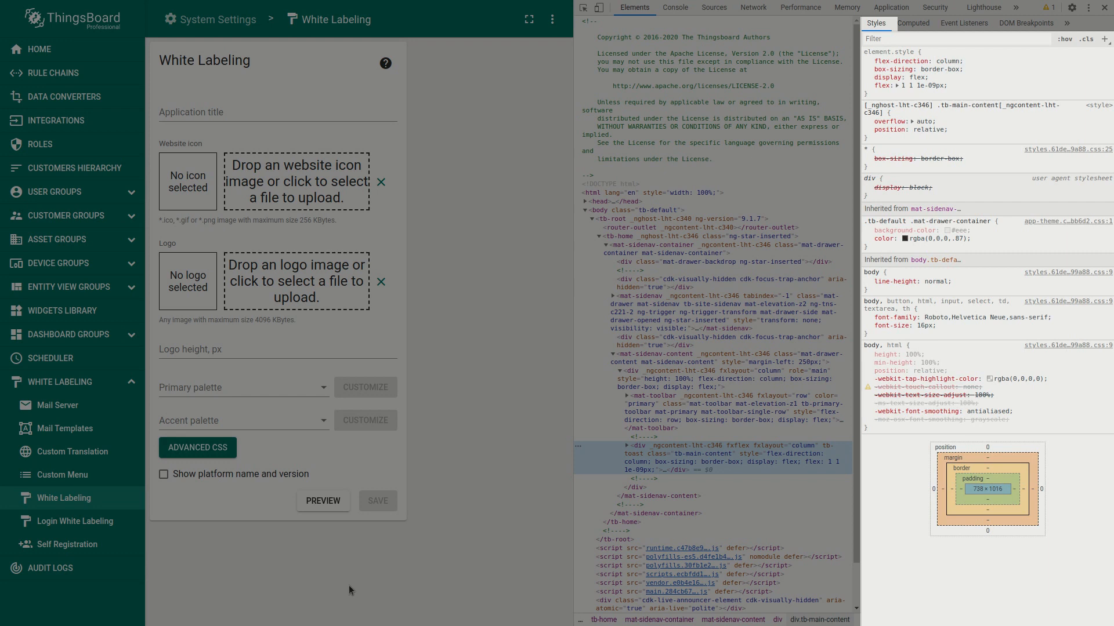
pyautogui.moveTo(564, 154)
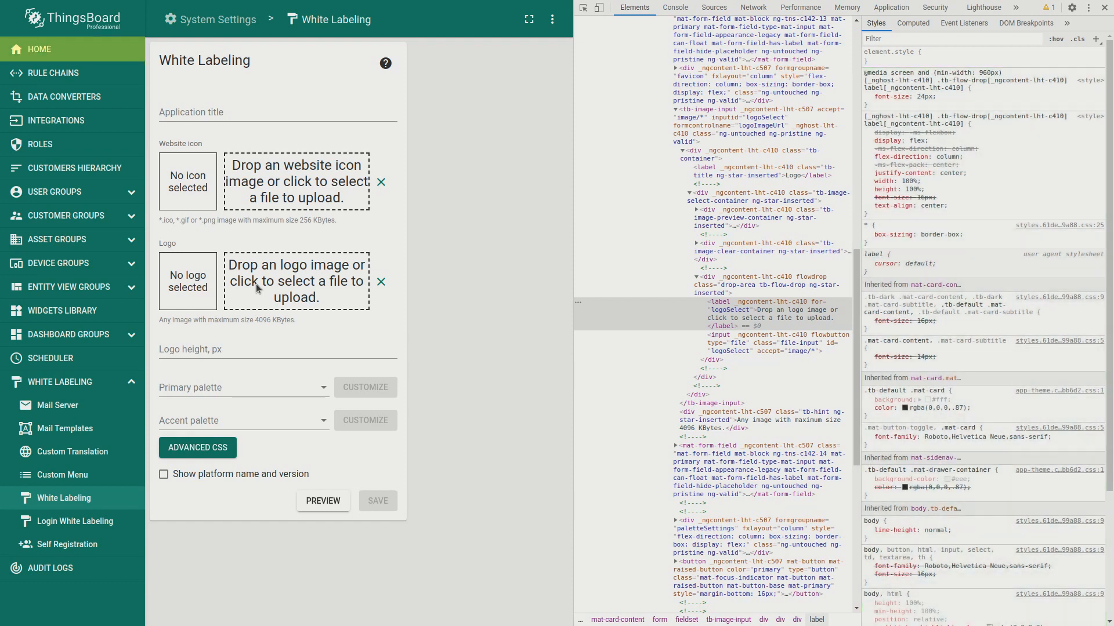
pyautogui.moveTo(72, 167)
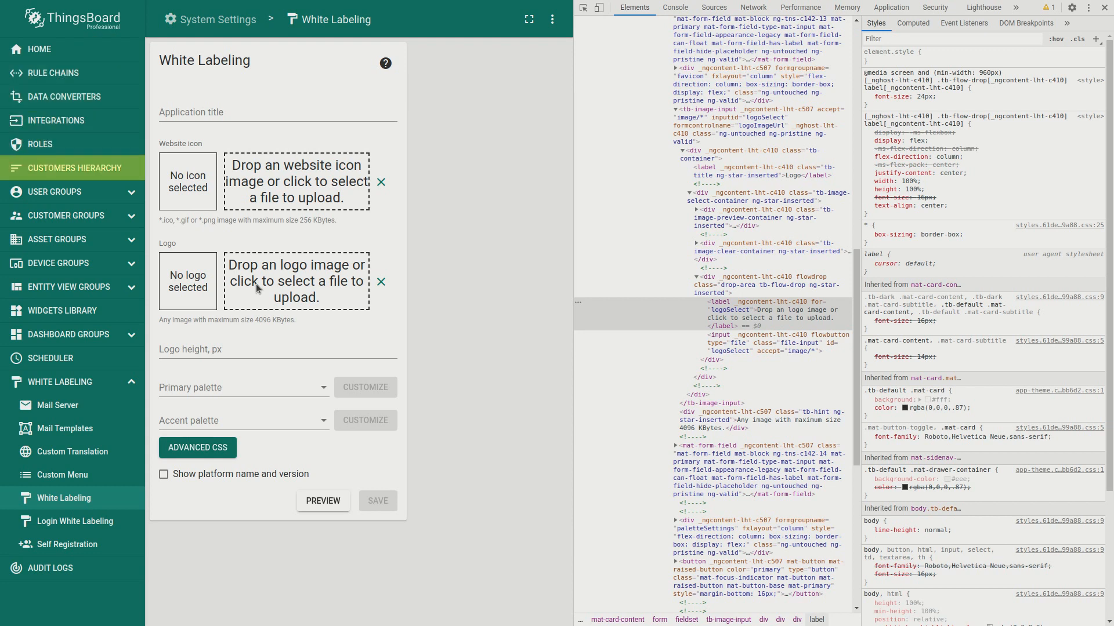
pyautogui.moveTo(69, 287)
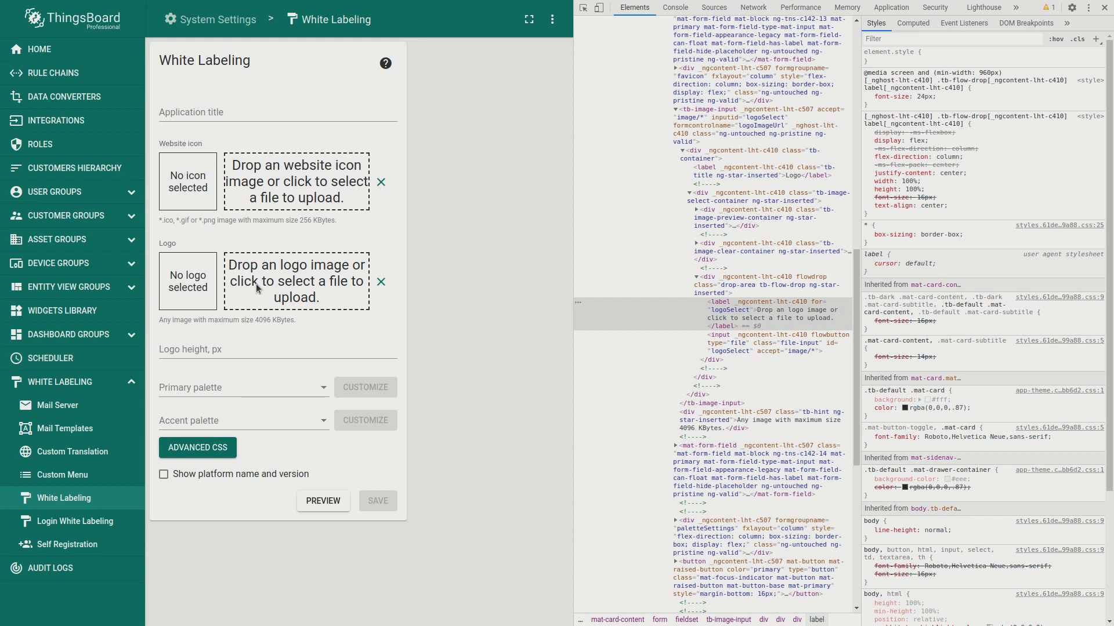
pyautogui.moveTo(64, 96)
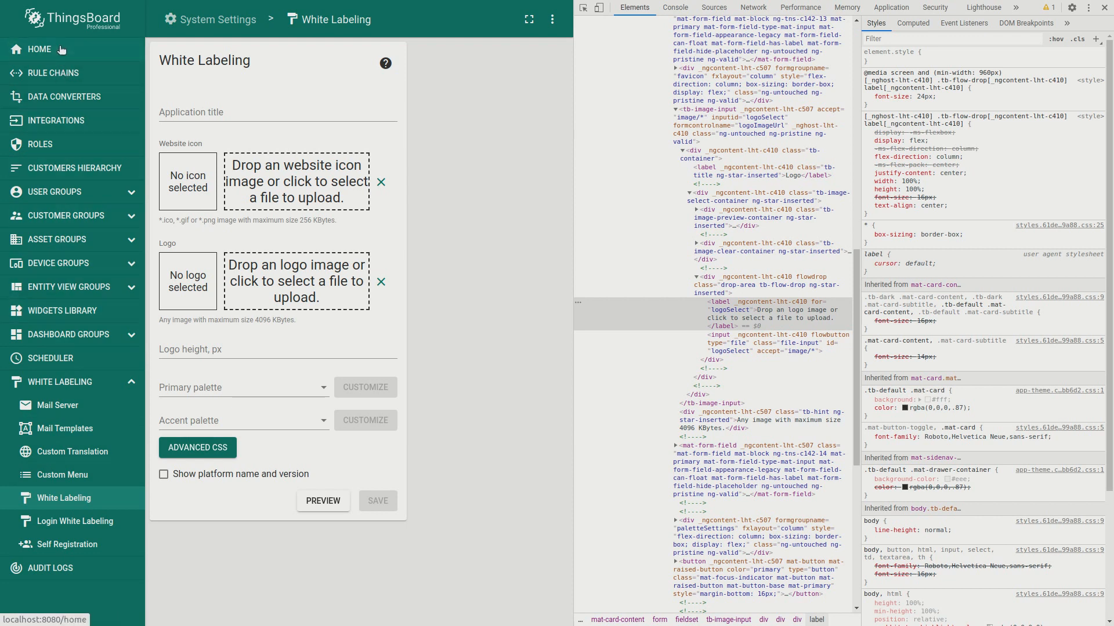
pyautogui.moveTo(461, 264)
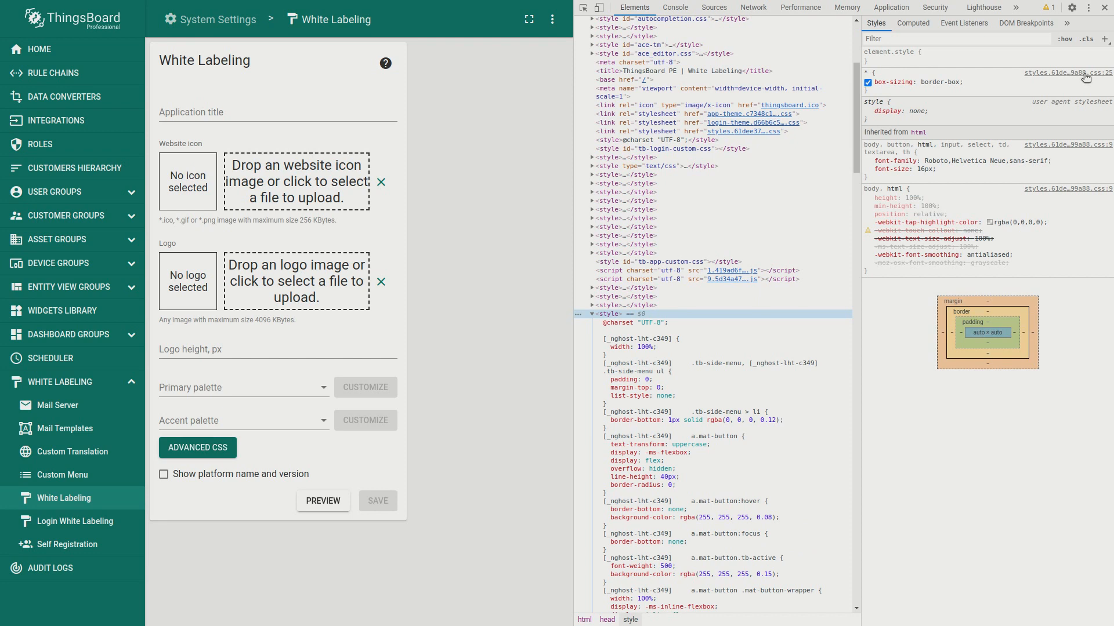
# Visit Mail Templates and return to White Labeling to observe the active side-menu item markup.
pyautogui.scroll(-3)
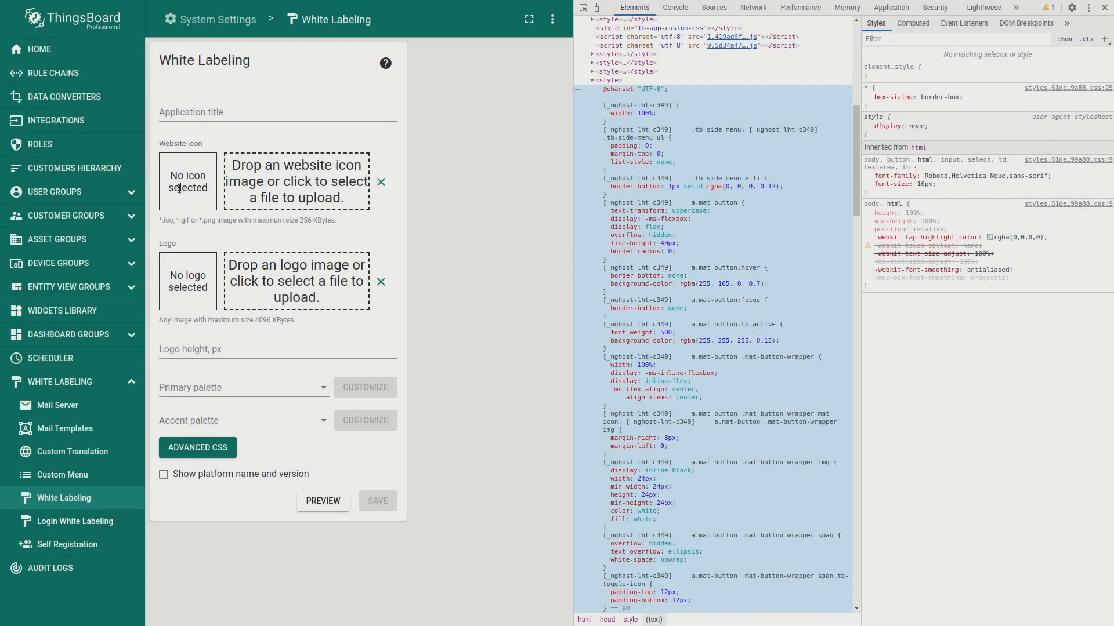
pyautogui.moveTo(51, 72)
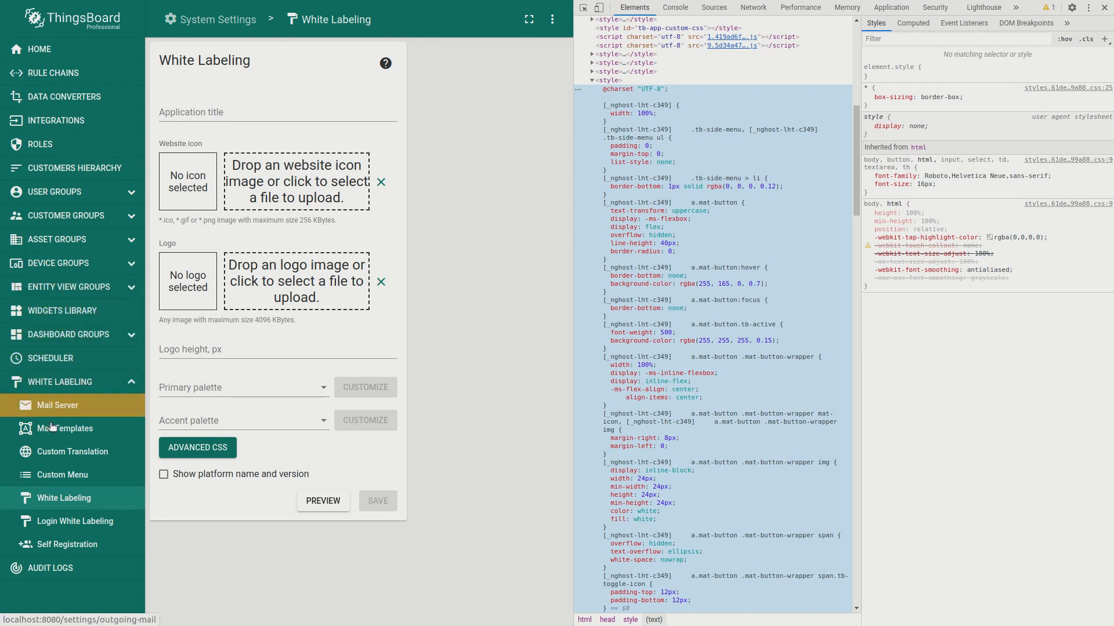
pyautogui.moveTo(516, 370)
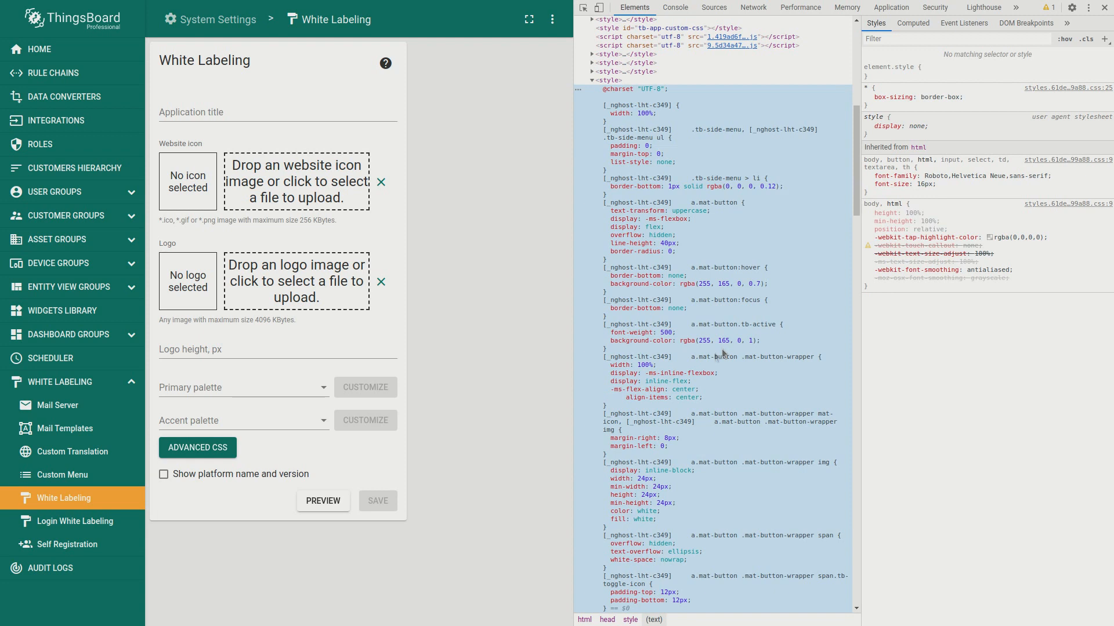
pyautogui.moveTo(64, 474)
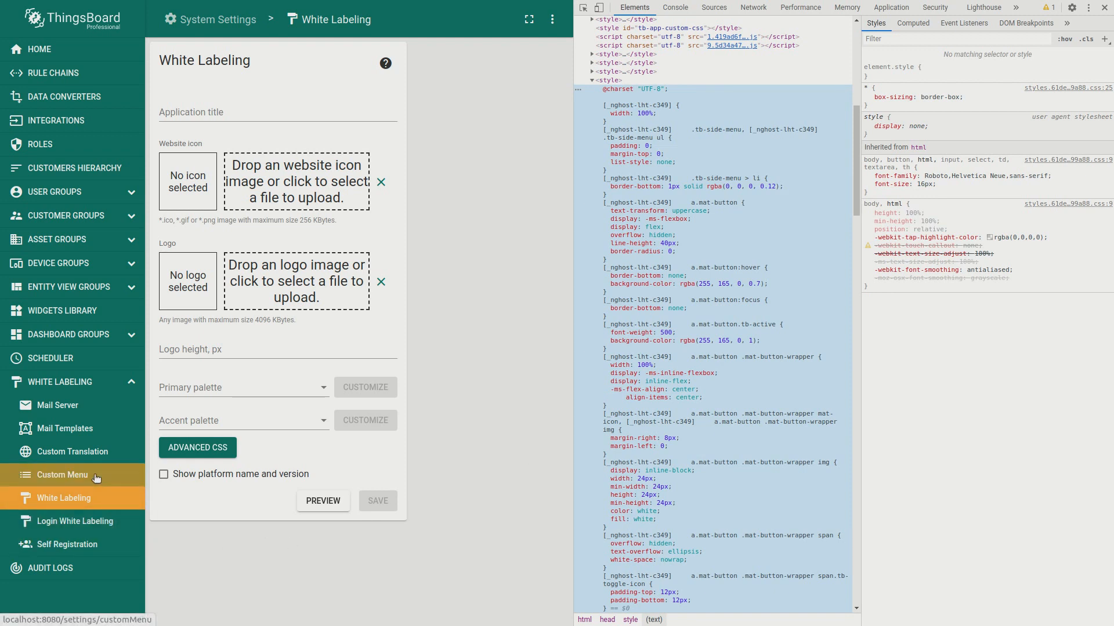
pyautogui.click(65, 428)
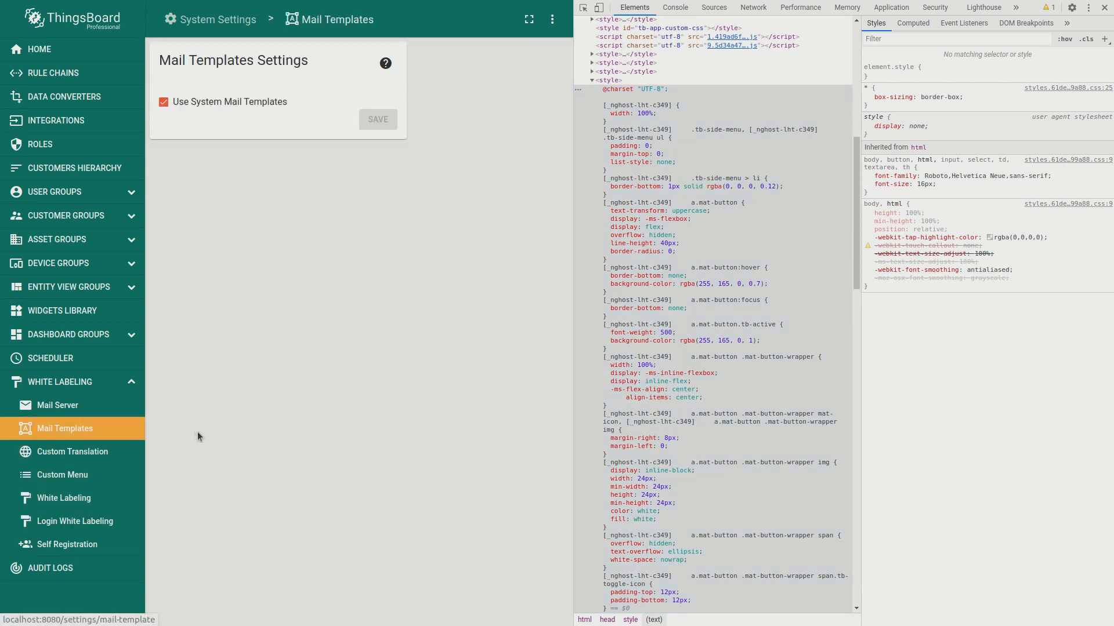
pyautogui.click(64, 497)
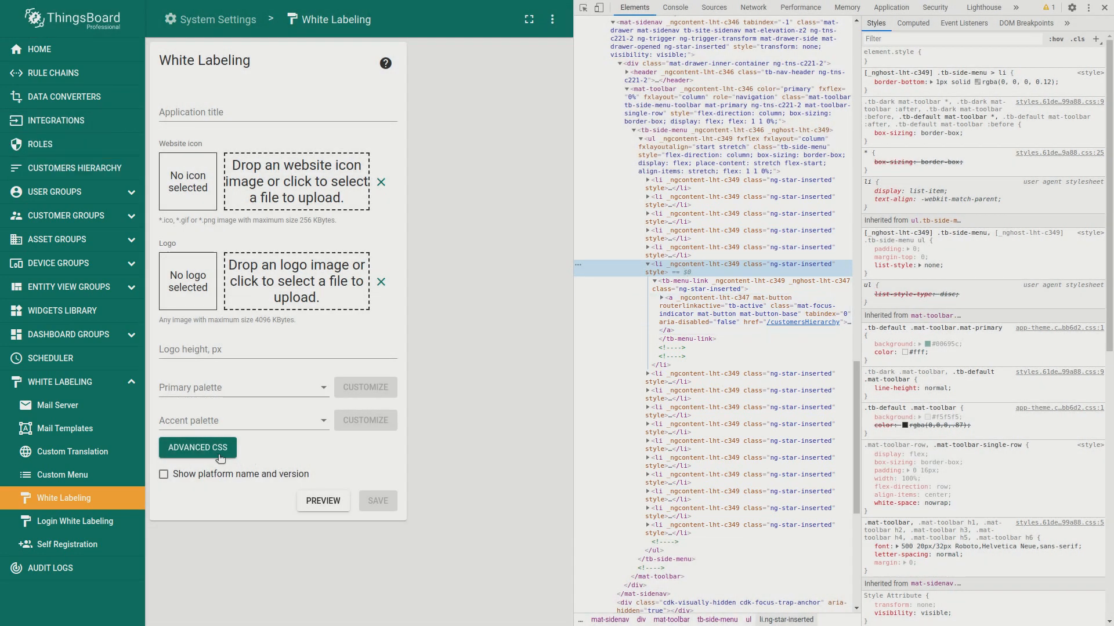
# Write Advanced CSS rules giving li.ng-star-inserted .mat-button active and hover states orange rgba backgrounds.
pyautogui.click(197, 448)
pyautogui.write('li.ng-star-inserted .mat-button.tb-active')
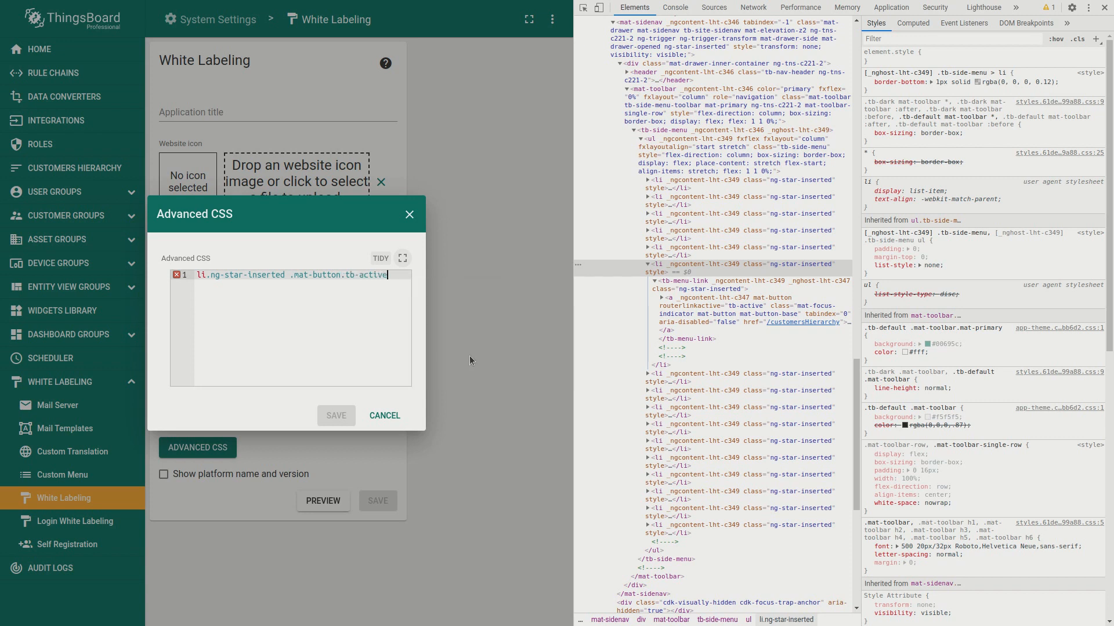
pyautogui.write('background-color: rgba(255, 165);')
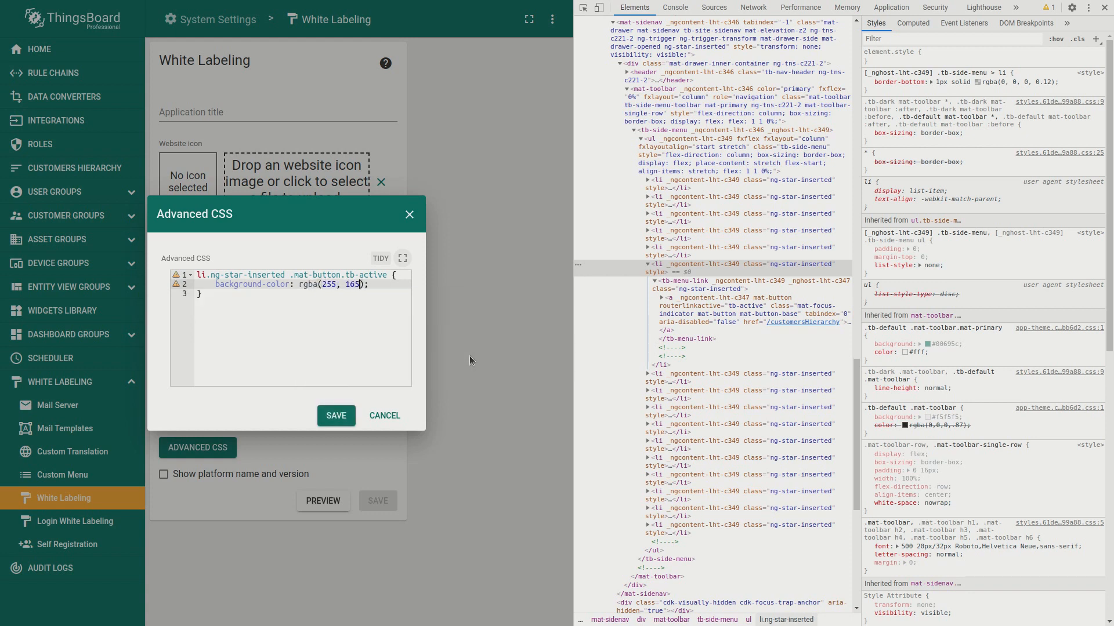
pyautogui.write(', 0, 1')
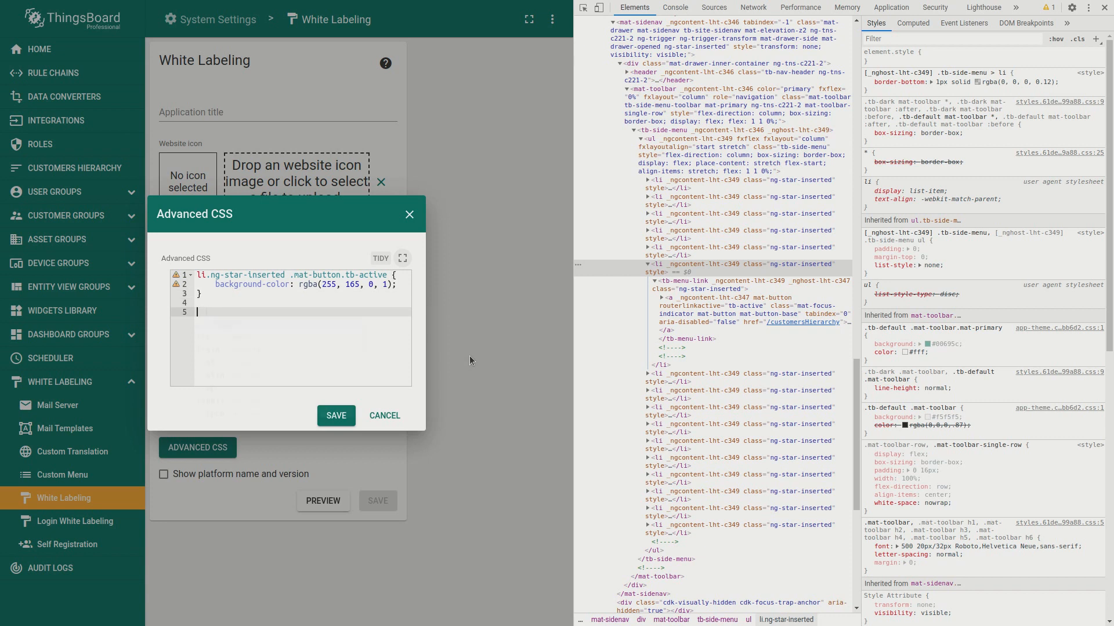
pyautogui.write('li.ng-star-inse')
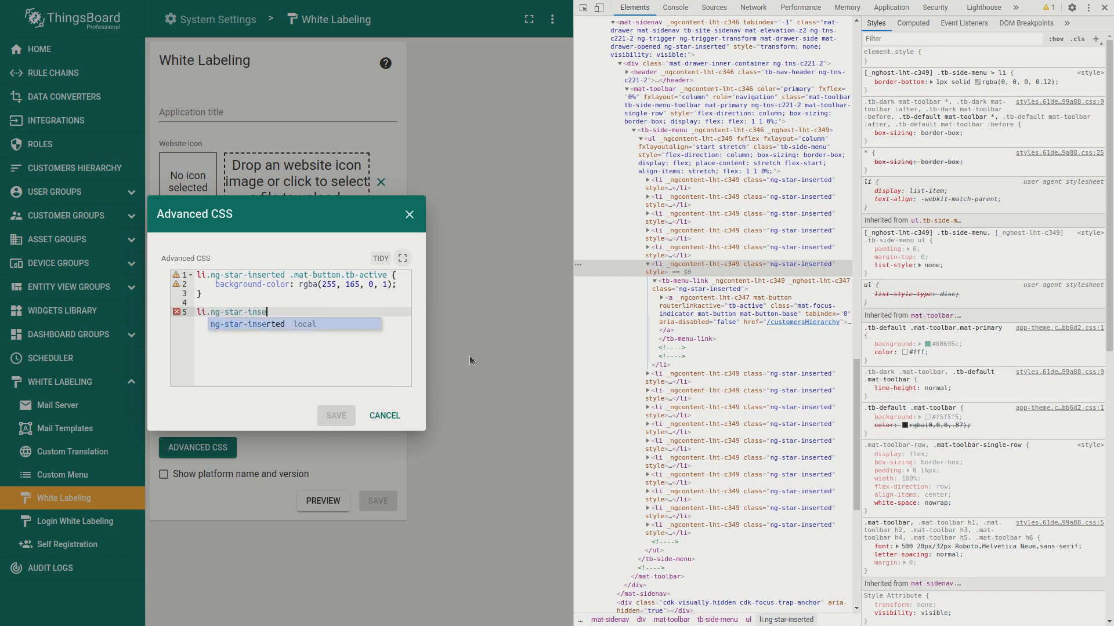
pyautogui.write('.mat-button:hover')
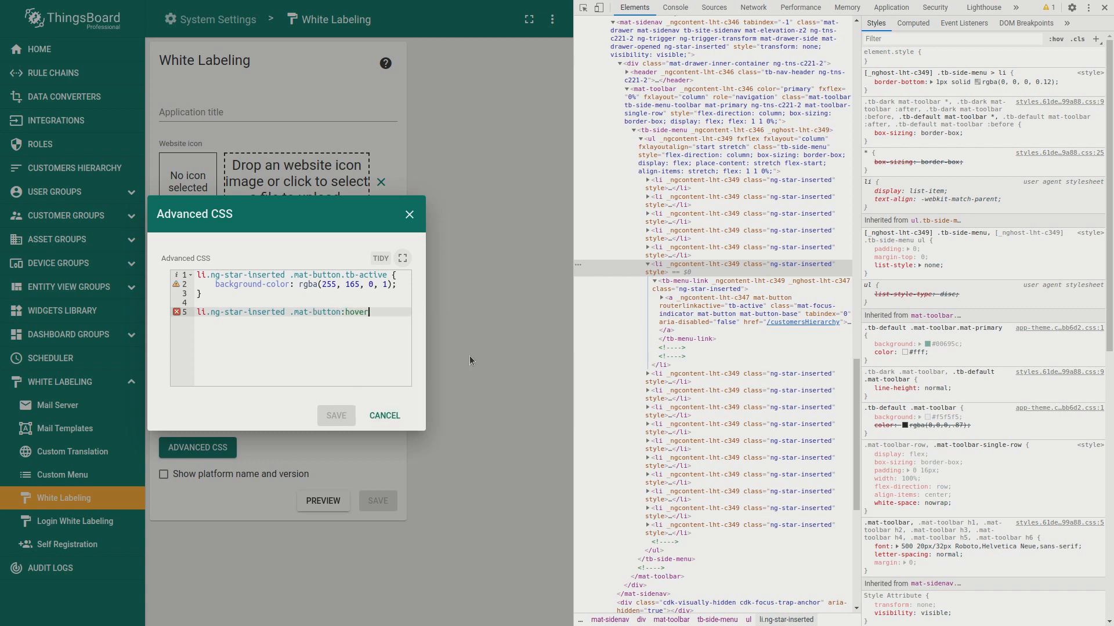
pyautogui.write('{')
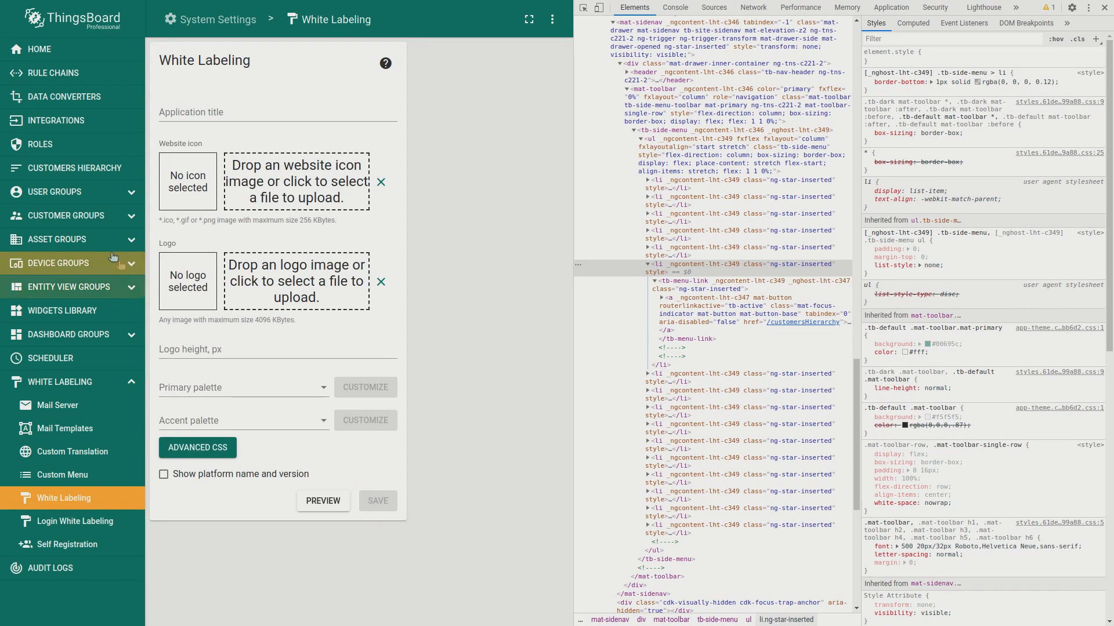
# Reload the app from Scheduler, confirm the tb-app-custom-css style holds the orange menu rules, and return to White Labeling.
pyautogui.click(68, 287)
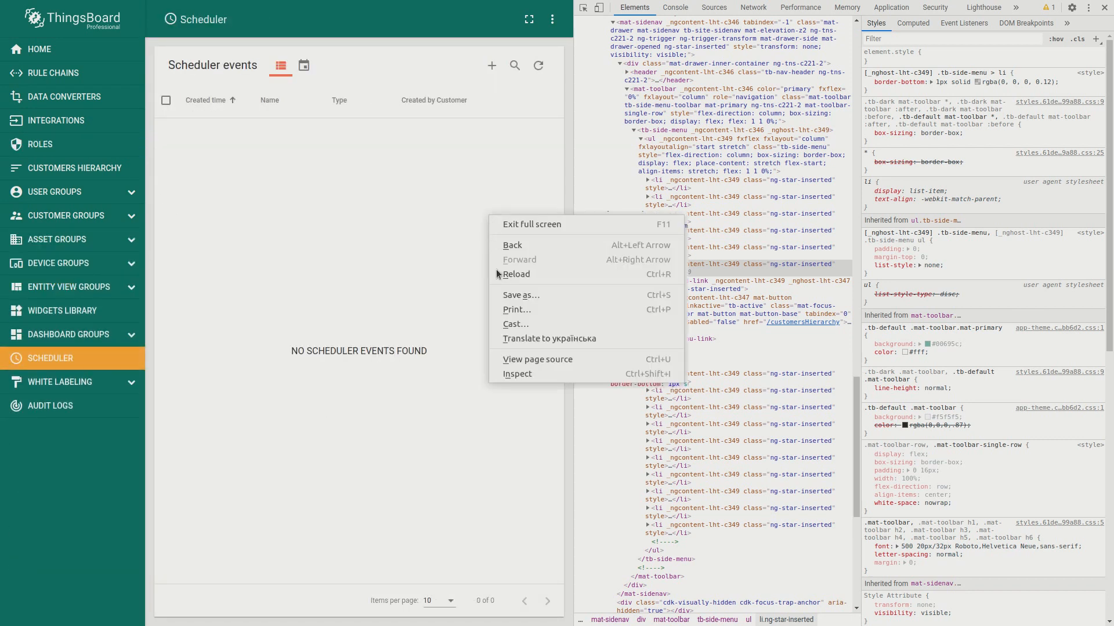
pyautogui.click(517, 374)
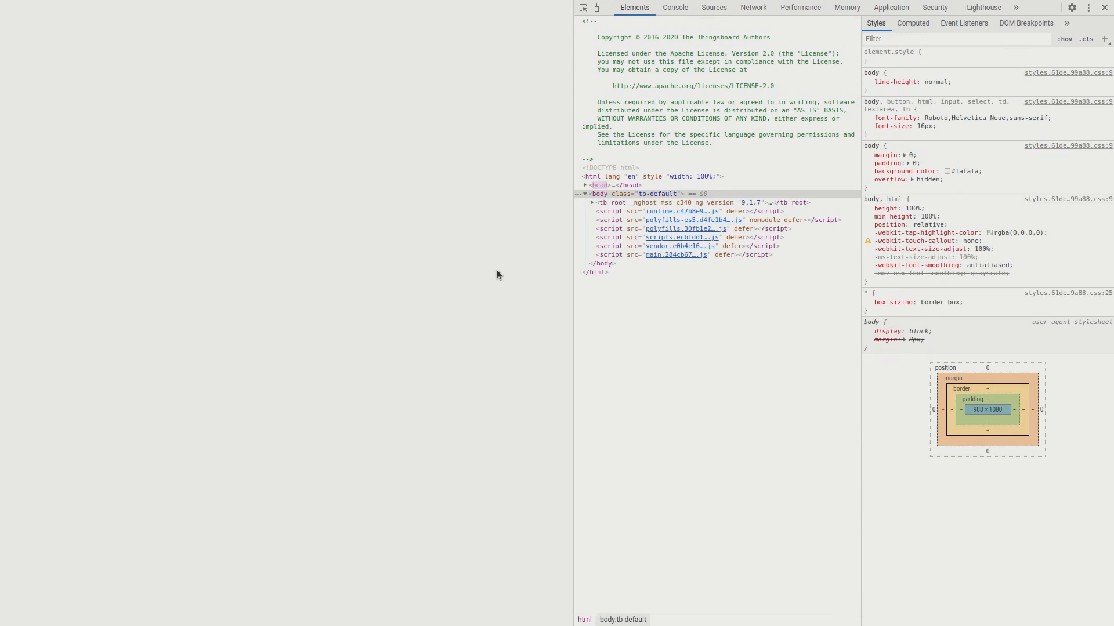
pyautogui.click(599, 185)
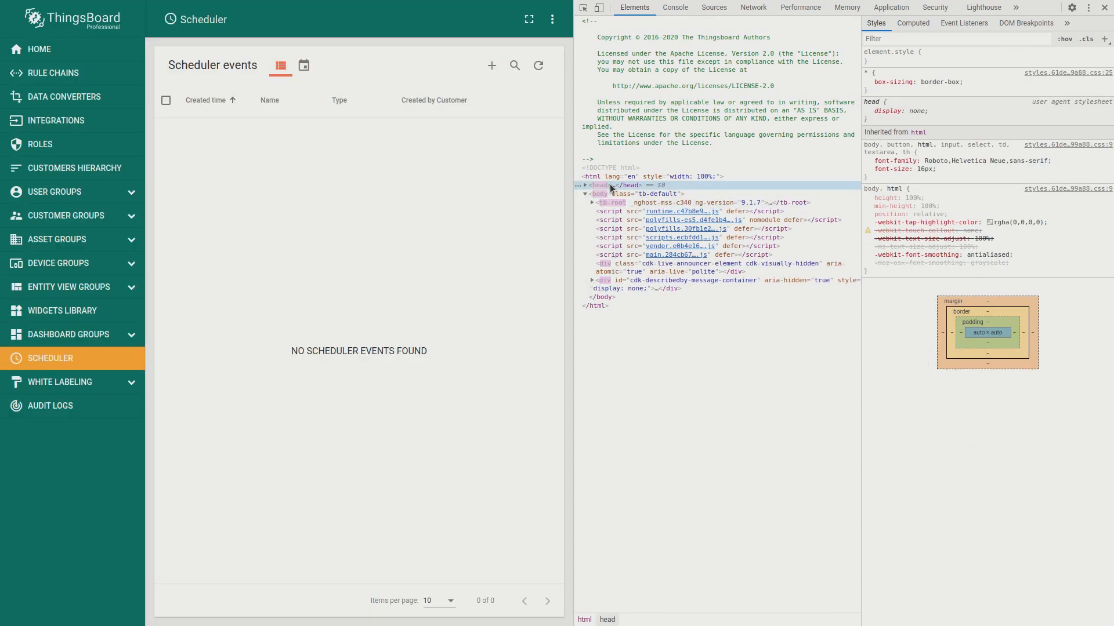
pyautogui.click(585, 193)
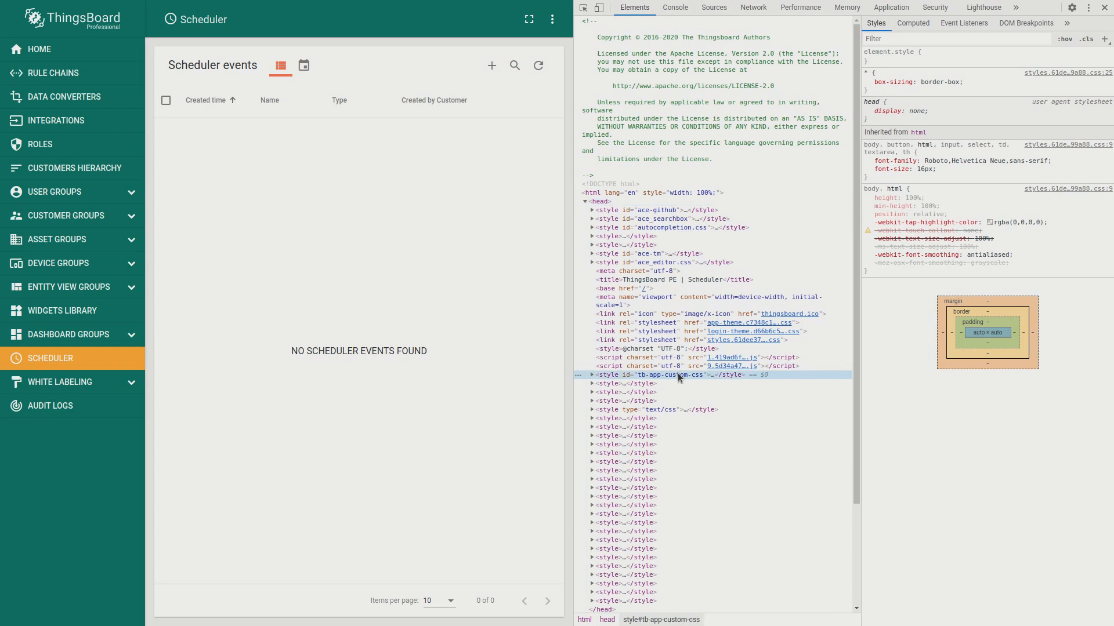
pyautogui.click(590, 375)
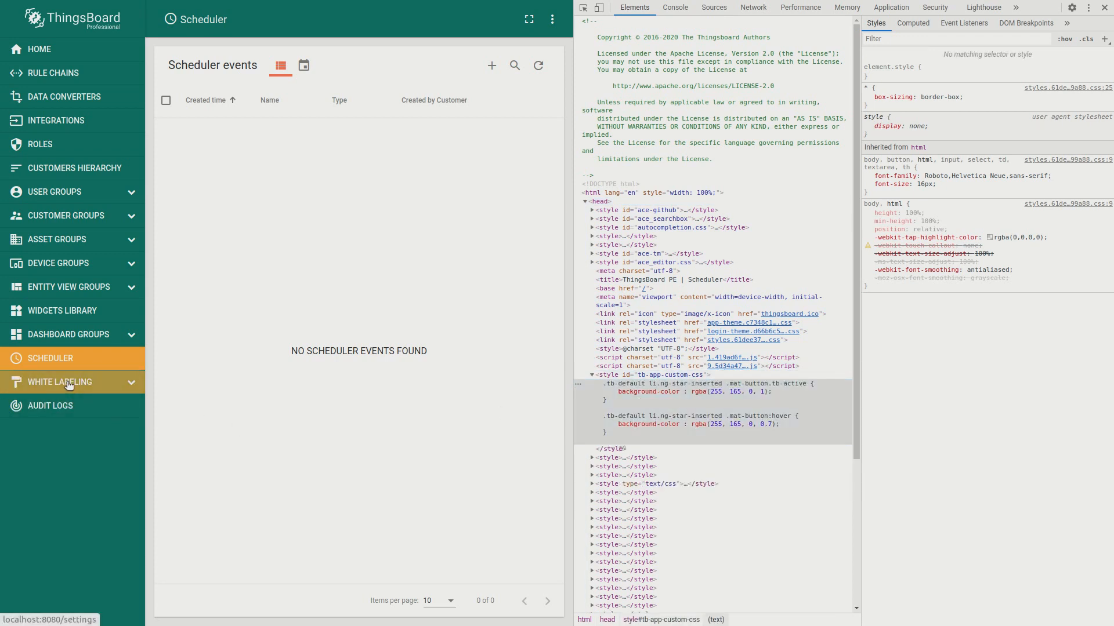
pyautogui.click(59, 382)
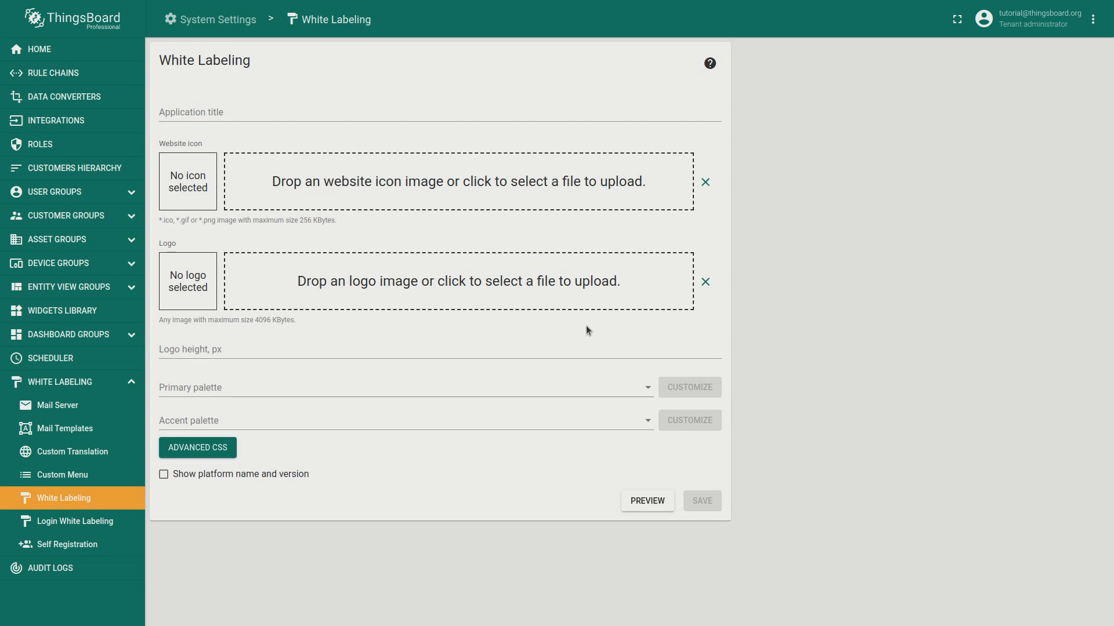
pyautogui.click(197, 448)
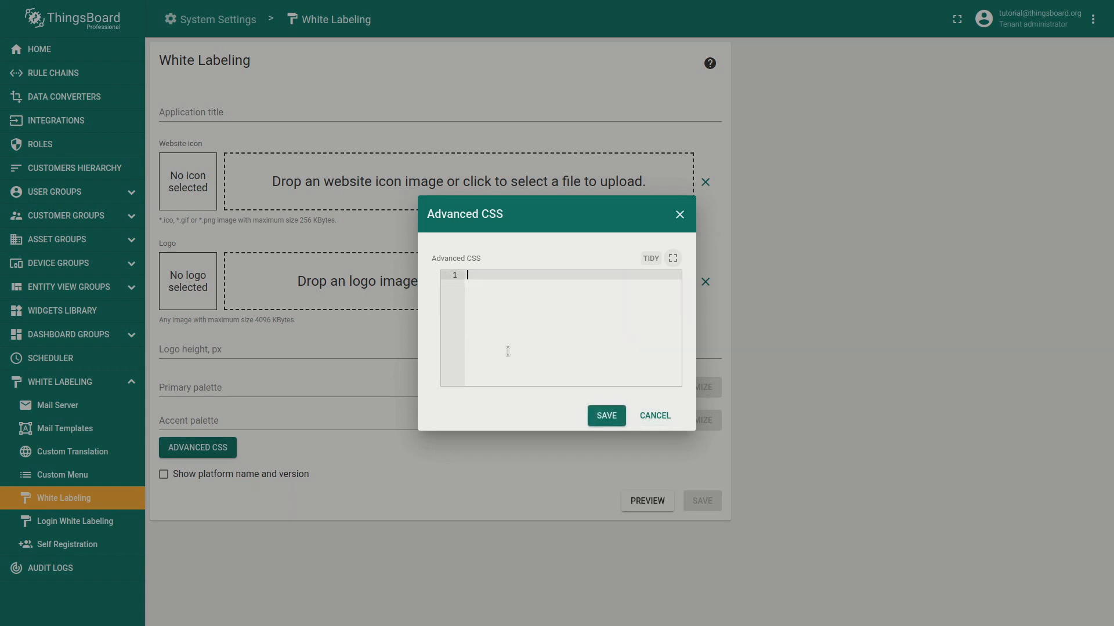
pyautogui.write("@import url('https://fonts.googleapis.com/css2?family=Raleway');")
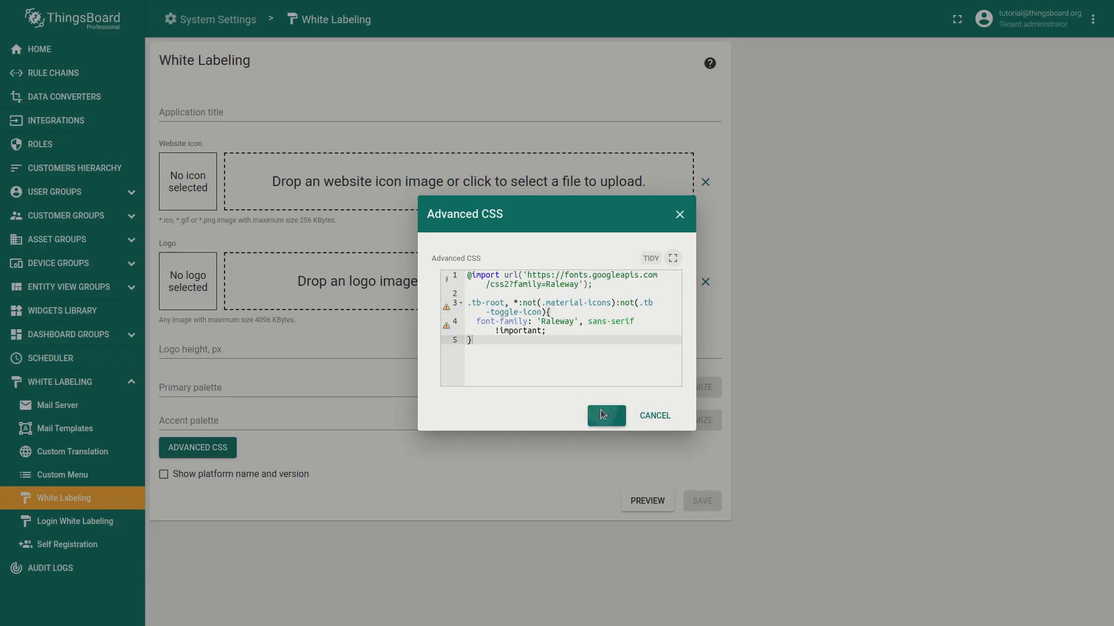
pyautogui.click(606, 415)
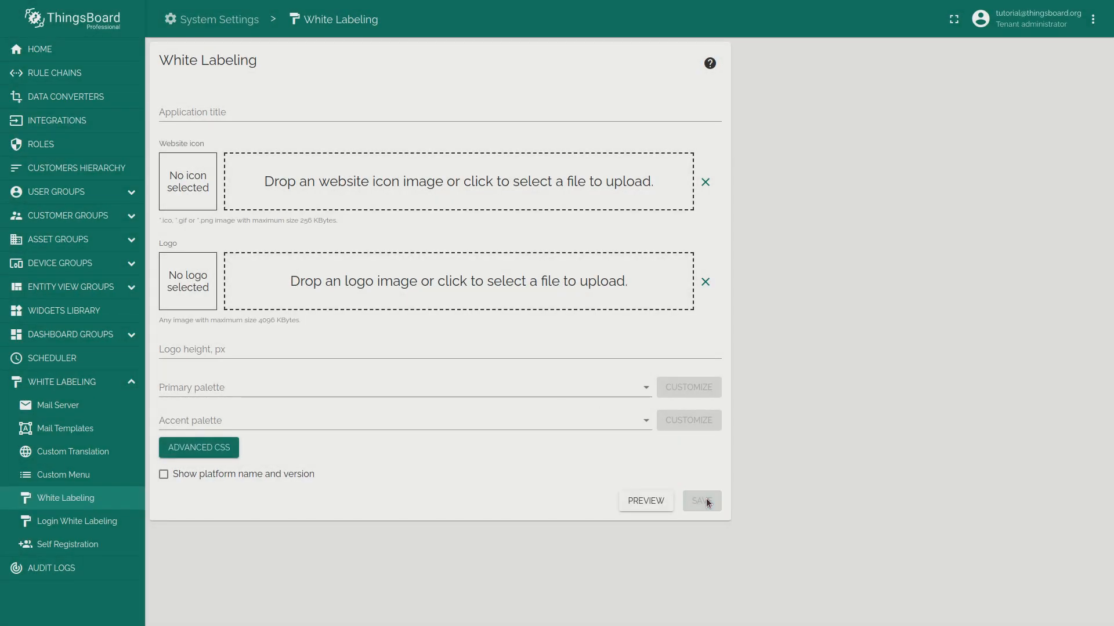
pyautogui.click(39, 49)
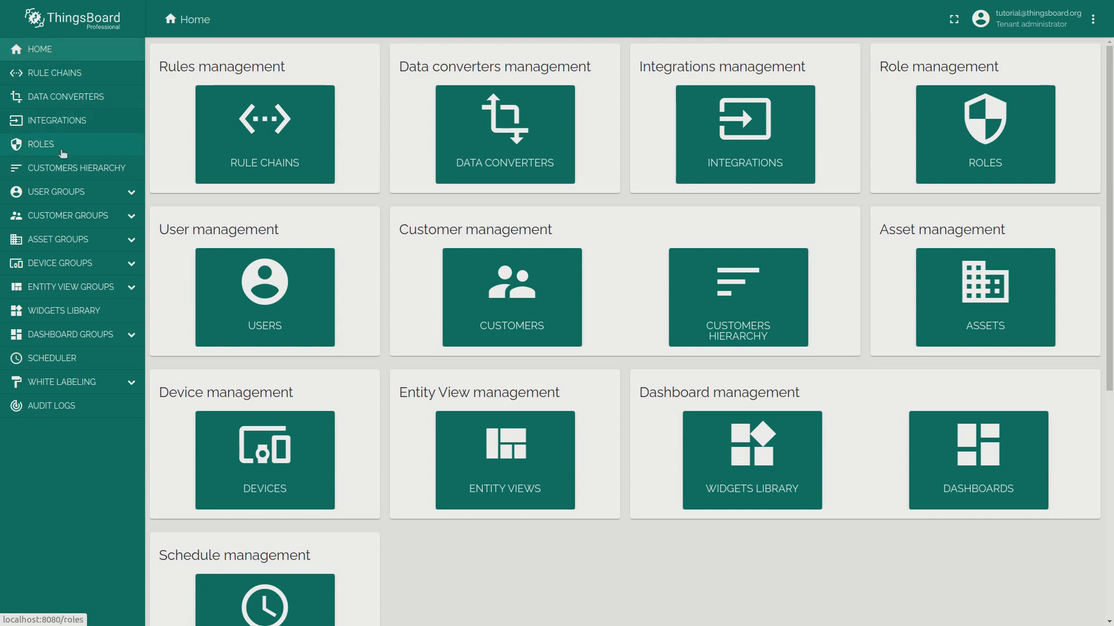
# Return from Home to the White Labeling page and save its settings again.
pyautogui.click(70, 334)
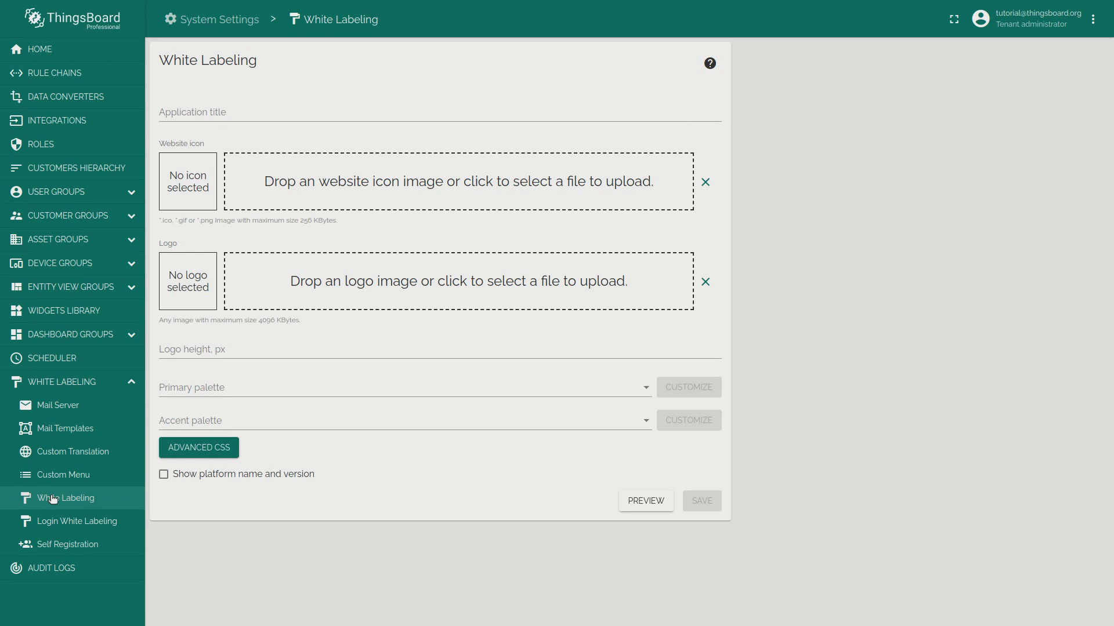
pyautogui.click(198, 448)
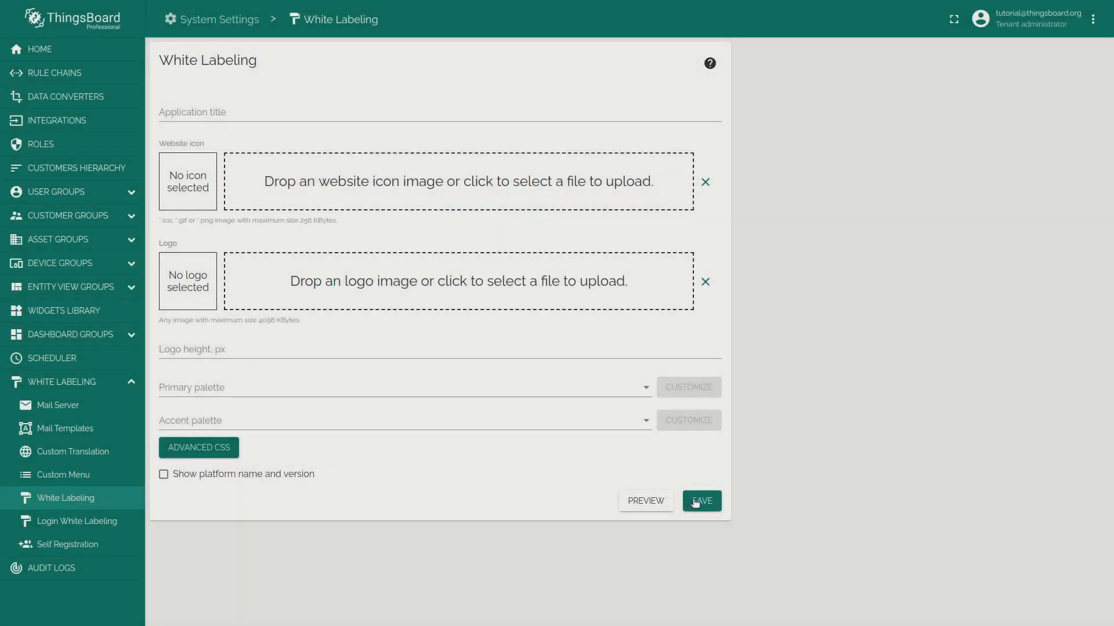
pyautogui.click(701, 501)
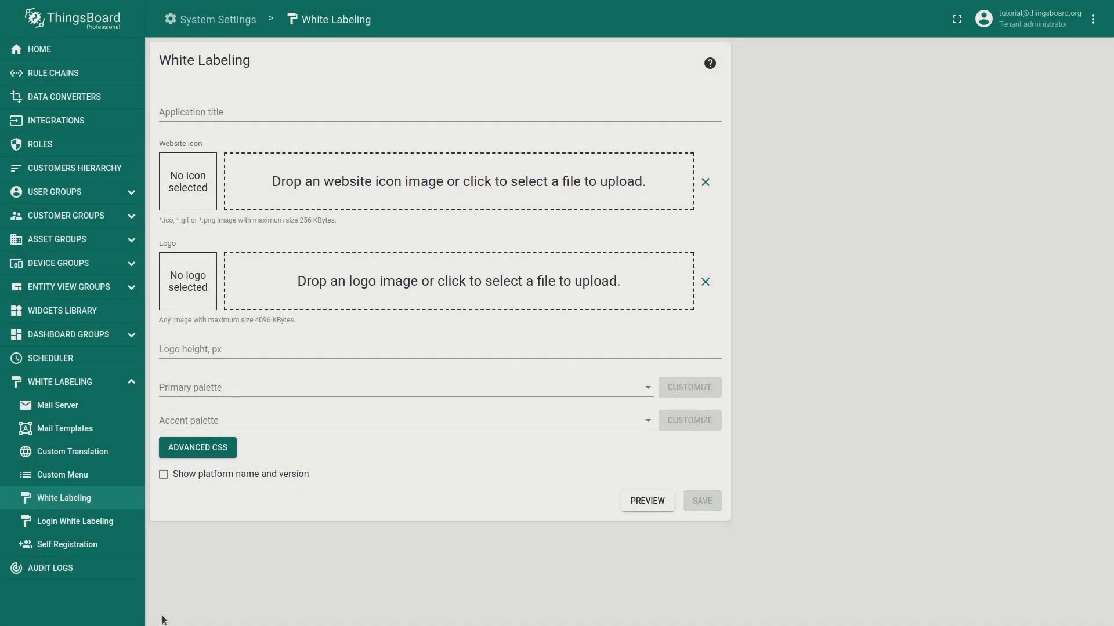
# Add an Advanced CSS rule giving the sidebar toolbar a #fff background with black text and save it.
pyautogui.press('F12')
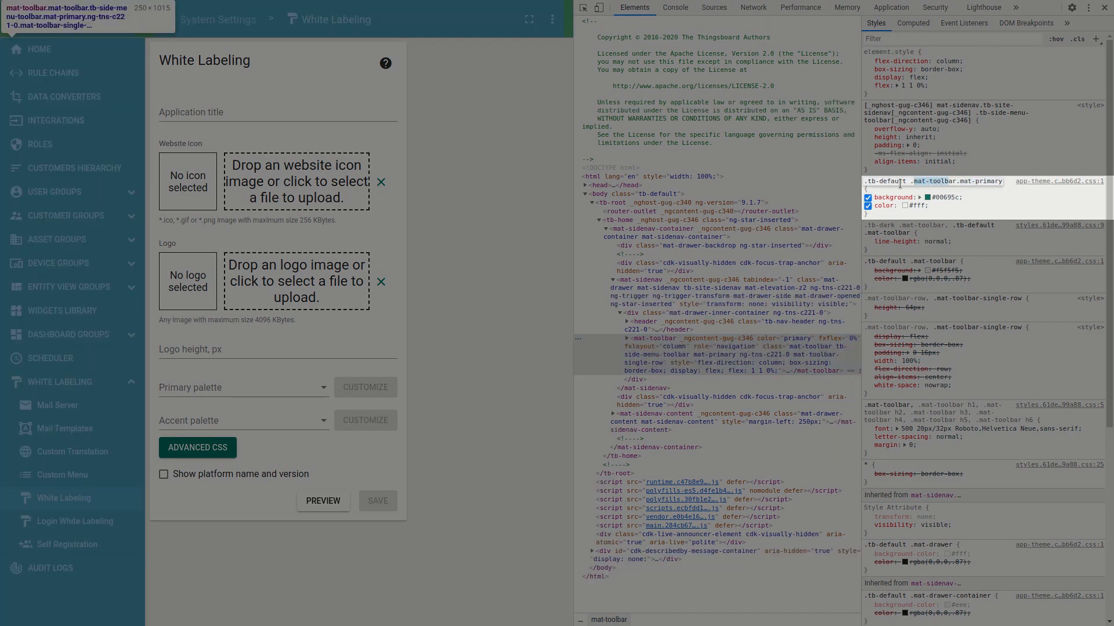
pyautogui.click(197, 448)
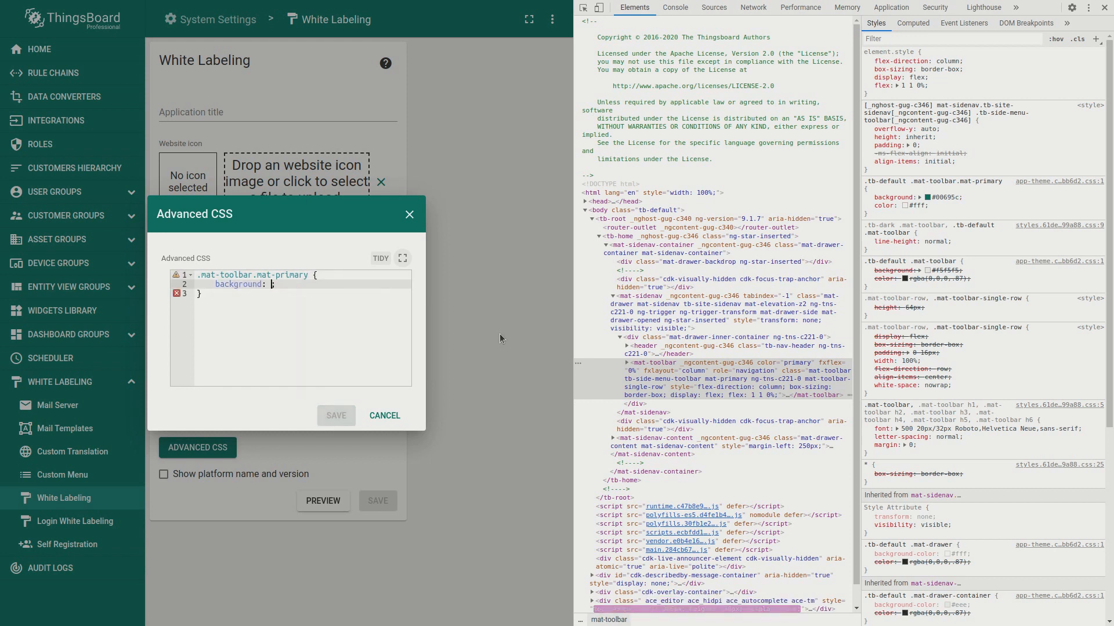
pyautogui.write('#fff;')
pyautogui.write('color: #0')
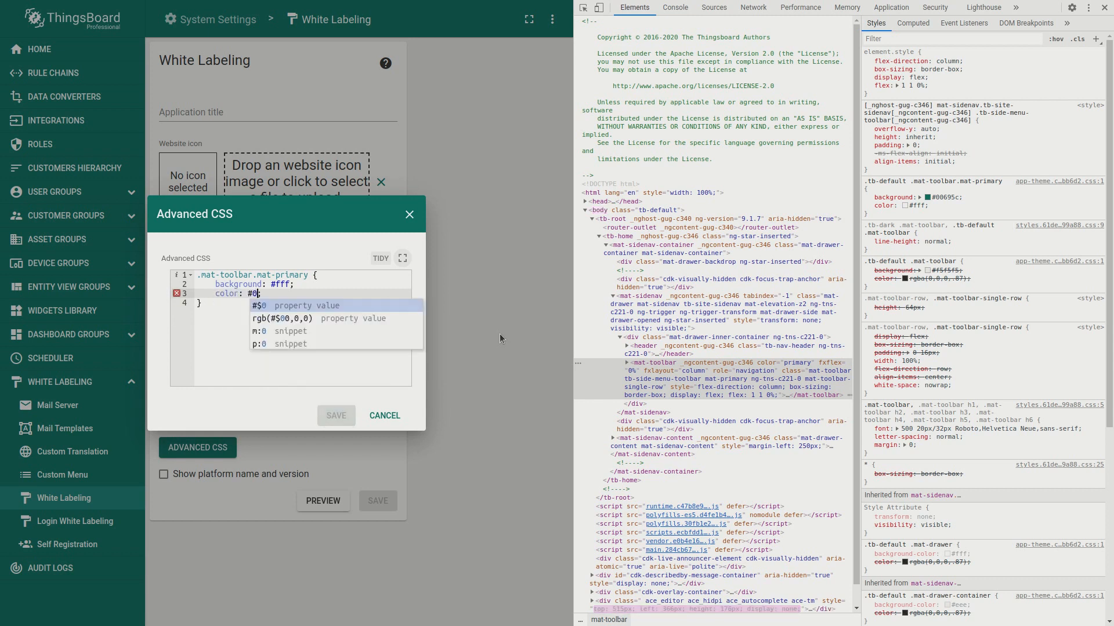
pyautogui.click(384, 415)
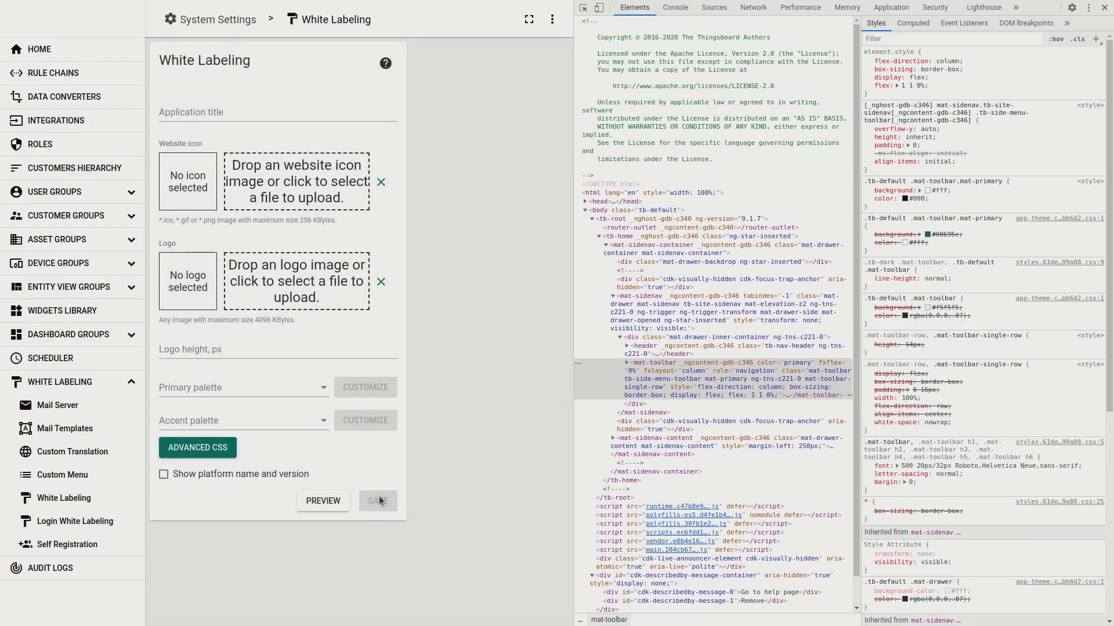
# Upload thingsboard_black.svg as the platform logo, save it, and go back Home.
pyautogui.click(296, 181)
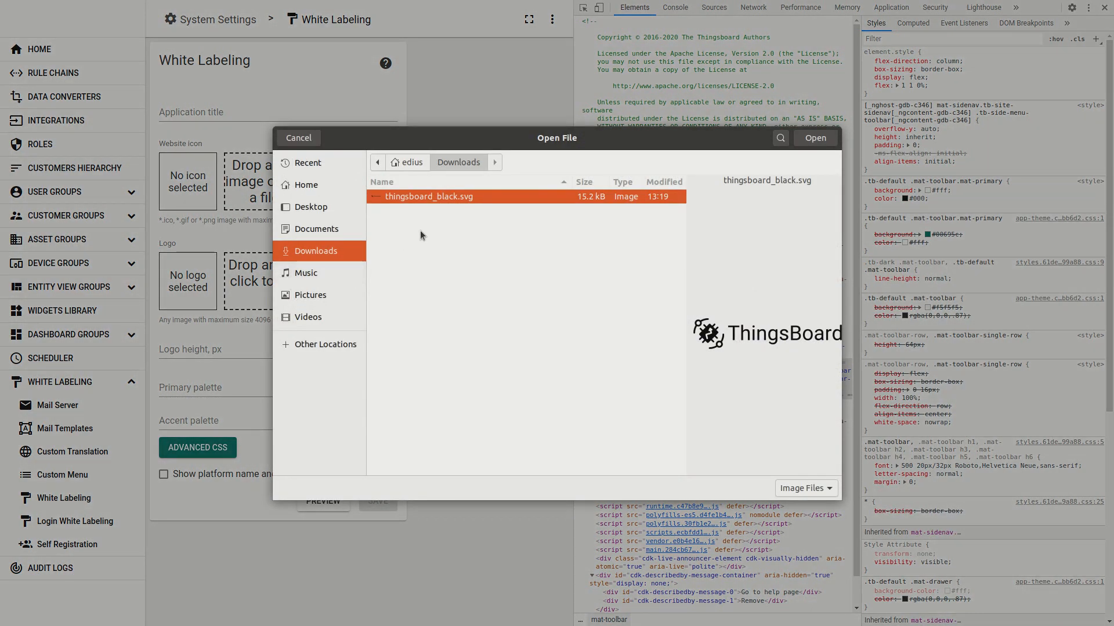
pyautogui.click(814, 138)
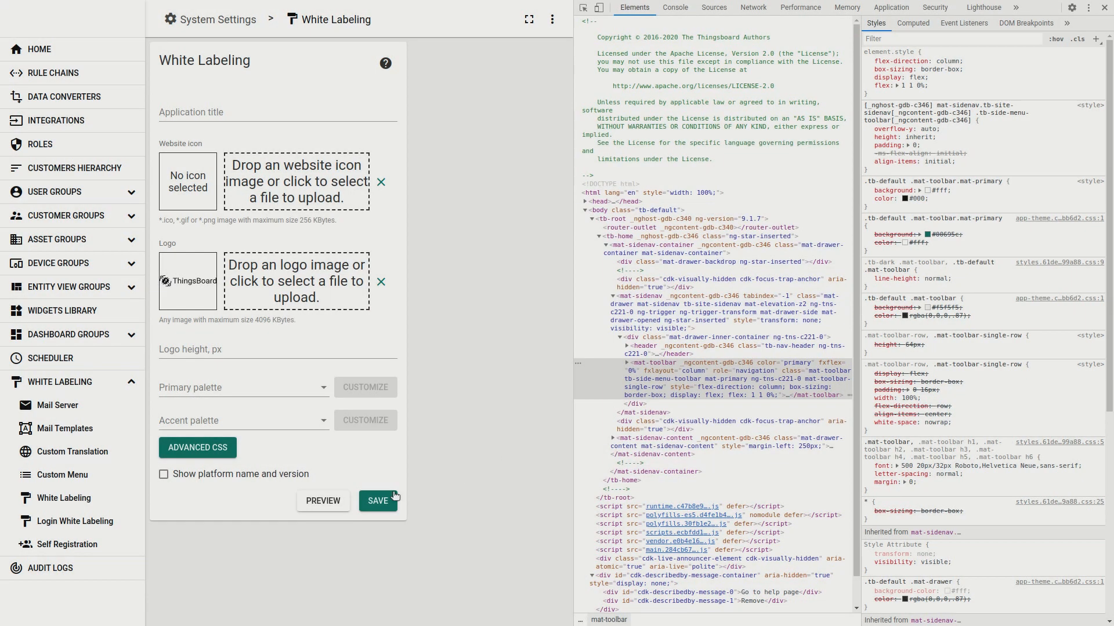
pyautogui.click(378, 502)
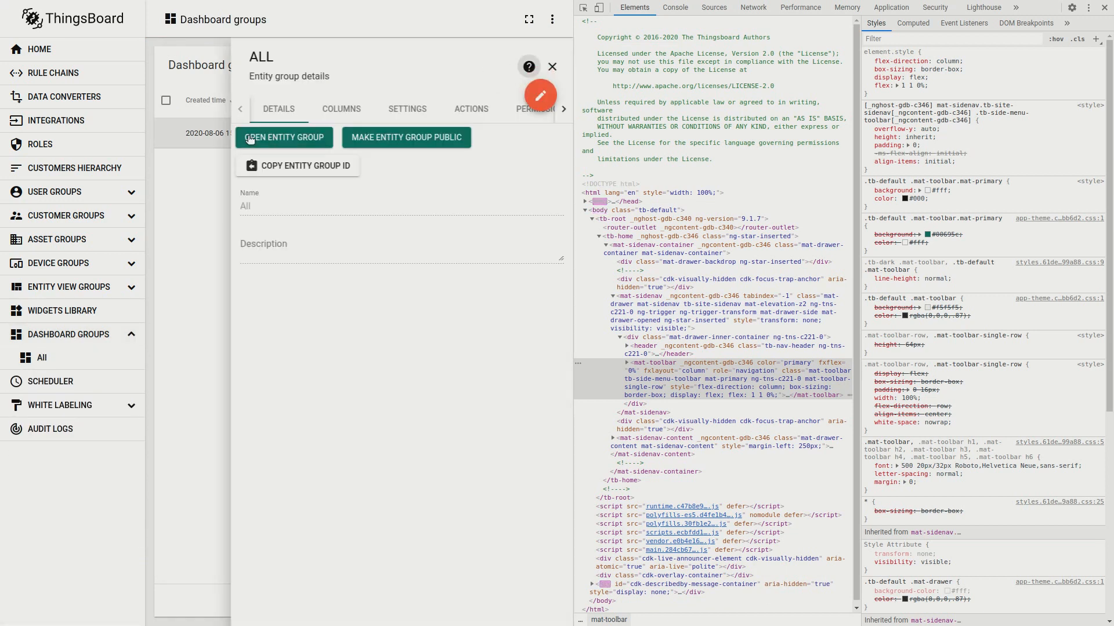
pyautogui.moveTo(63, 50)
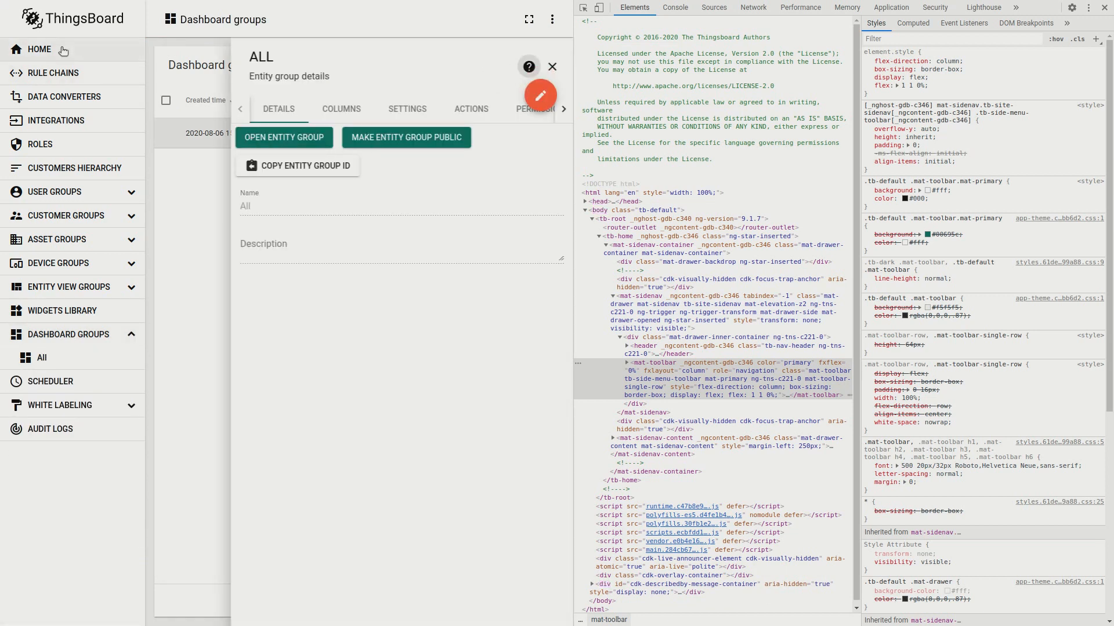
pyautogui.click(39, 48)
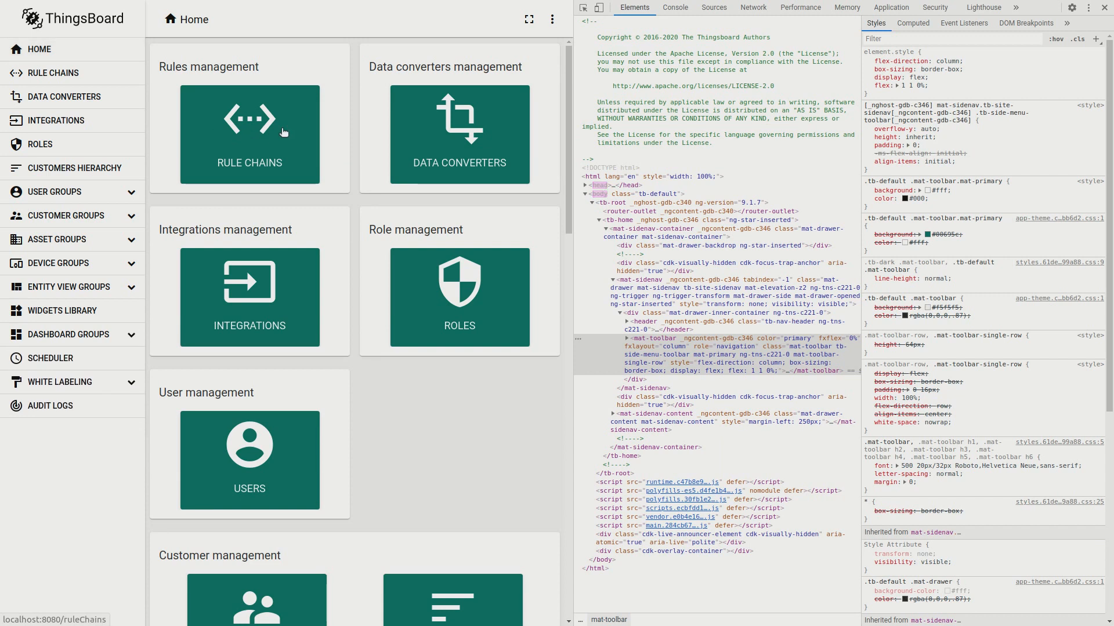
# Inspect the primary raised button's CSS class and reach the Advanced CSS editor in White Labeling.
pyautogui.scroll(-3)
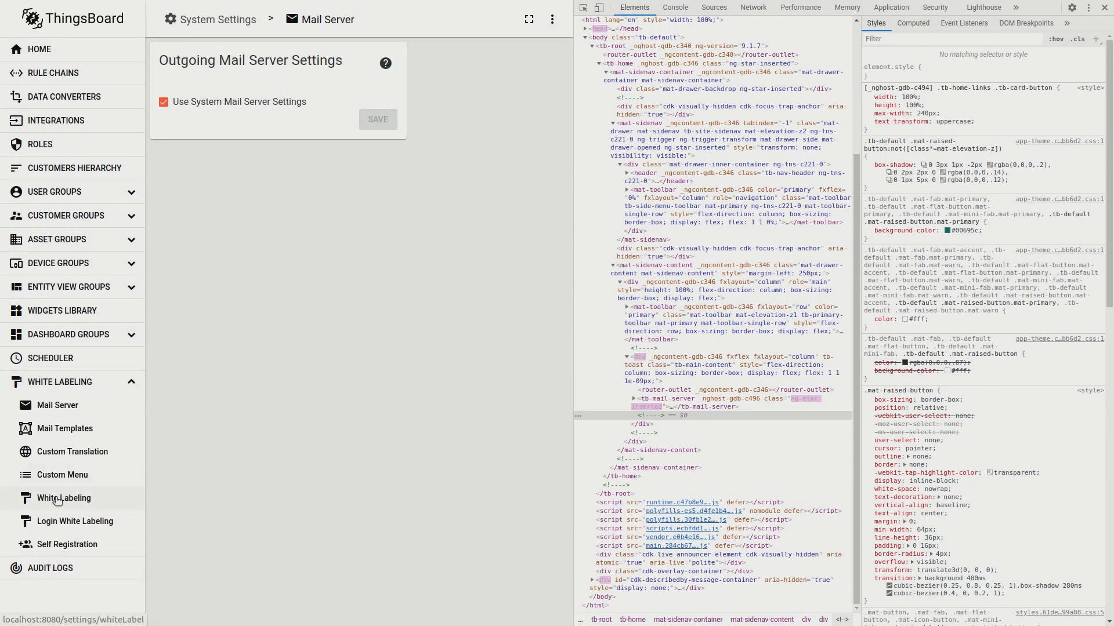
pyautogui.click(64, 497)
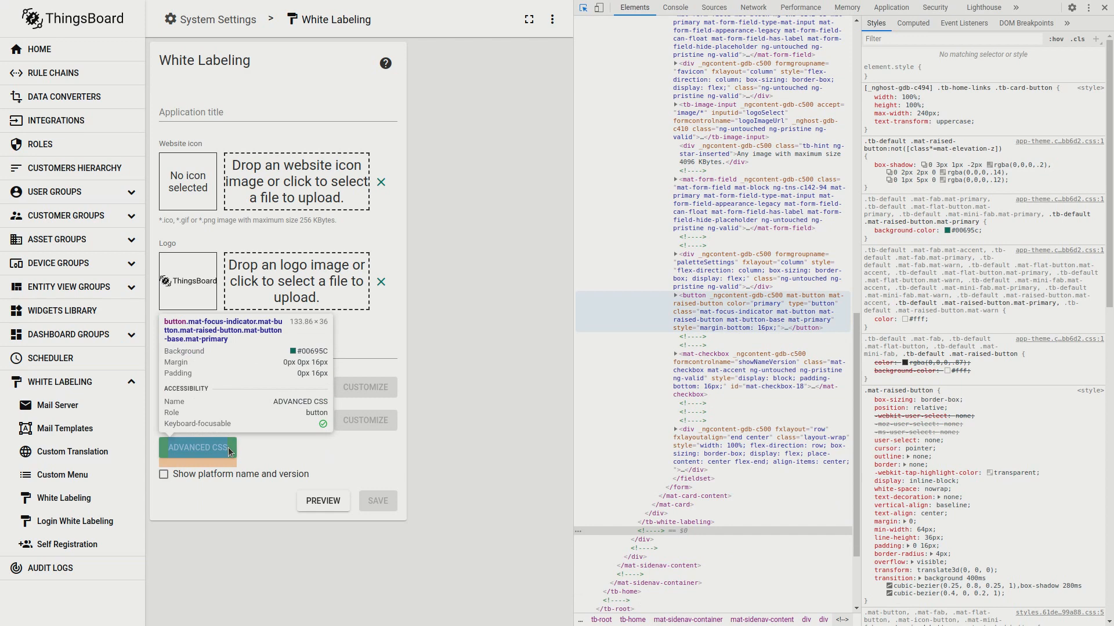
pyautogui.click(197, 448)
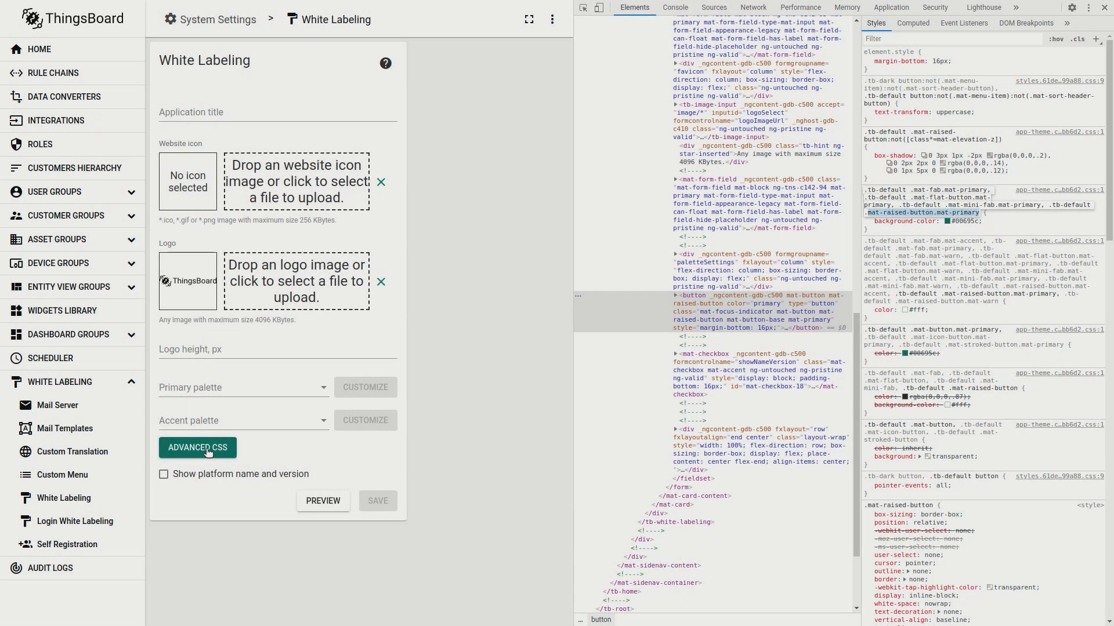
pyautogui.click(198, 448)
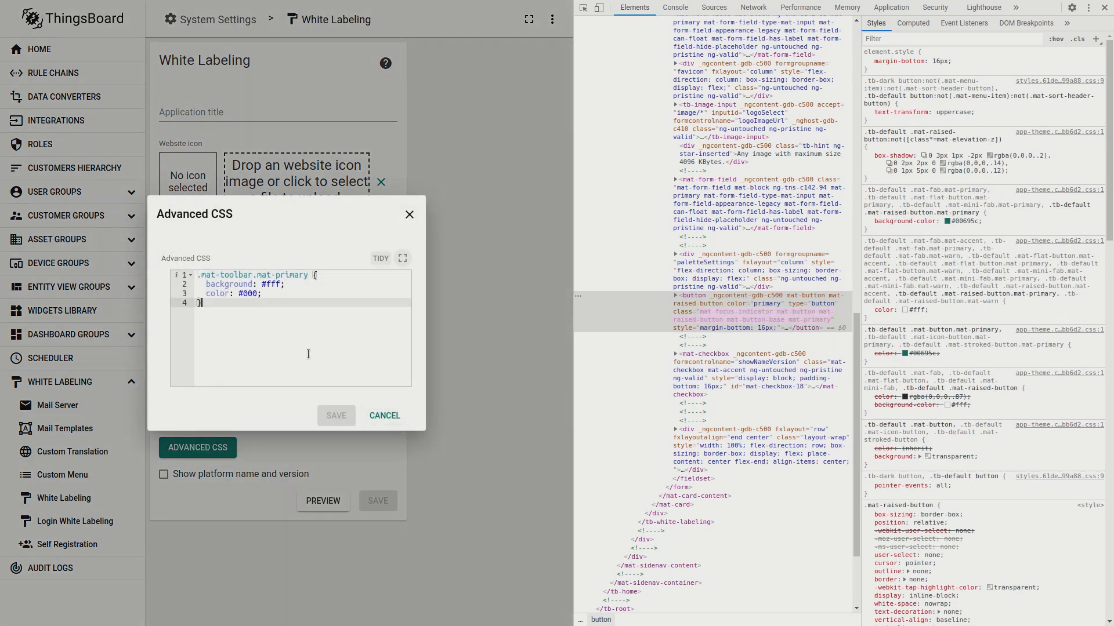
# Add .mat-raised-button.mat-primary { background-color: grey; } and save the rule.
pyautogui.write('.mat-raised-button.mat-primary {')
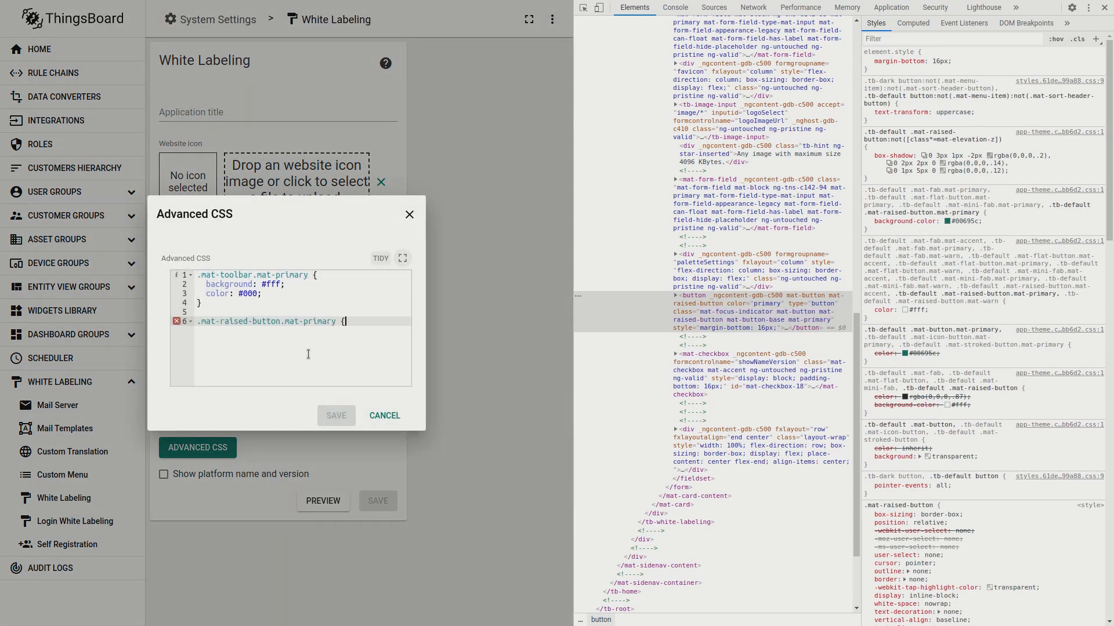
pyautogui.write('background-color: grey;')
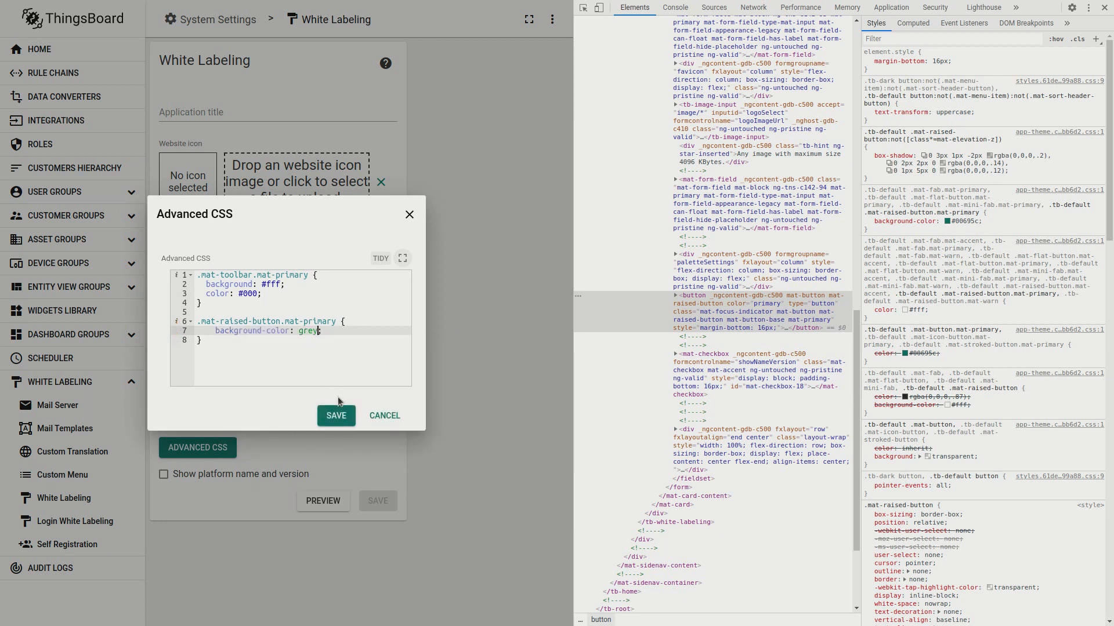
pyautogui.click(335, 415)
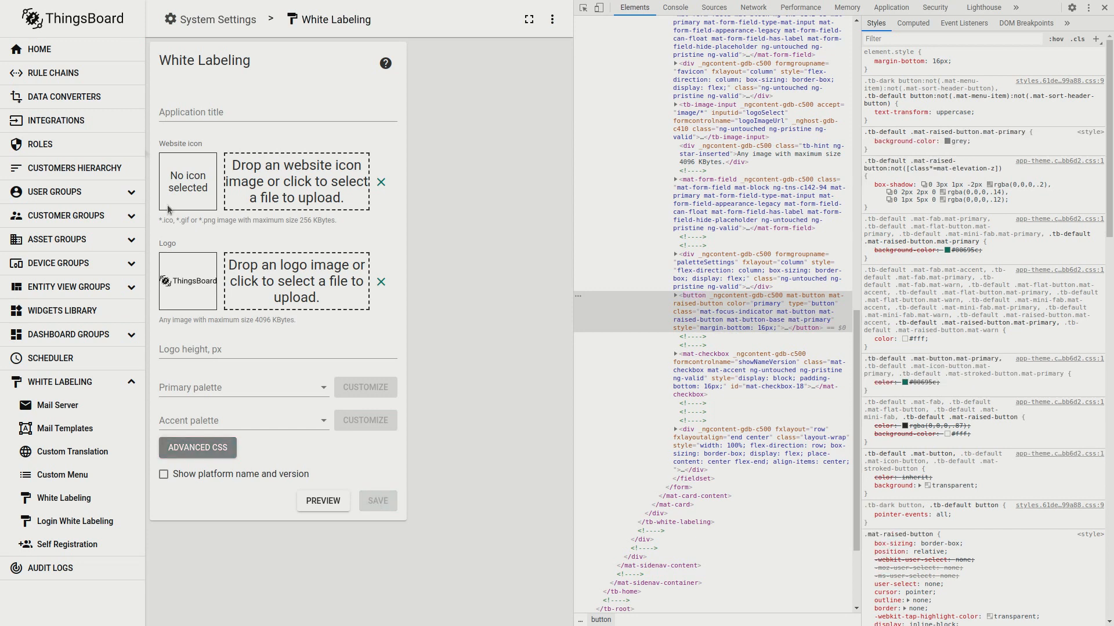
# Check the grey buttons on Home, then open the Advanced CSS dashboard from Dashboard groups > All.
pyautogui.click(39, 48)
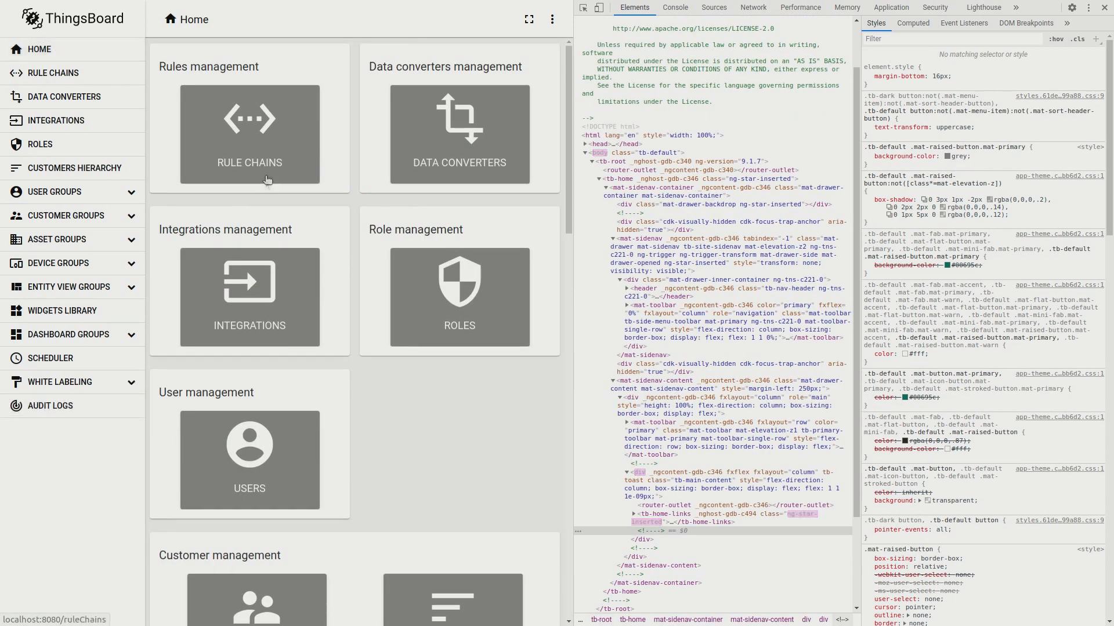
pyautogui.scroll(-3)
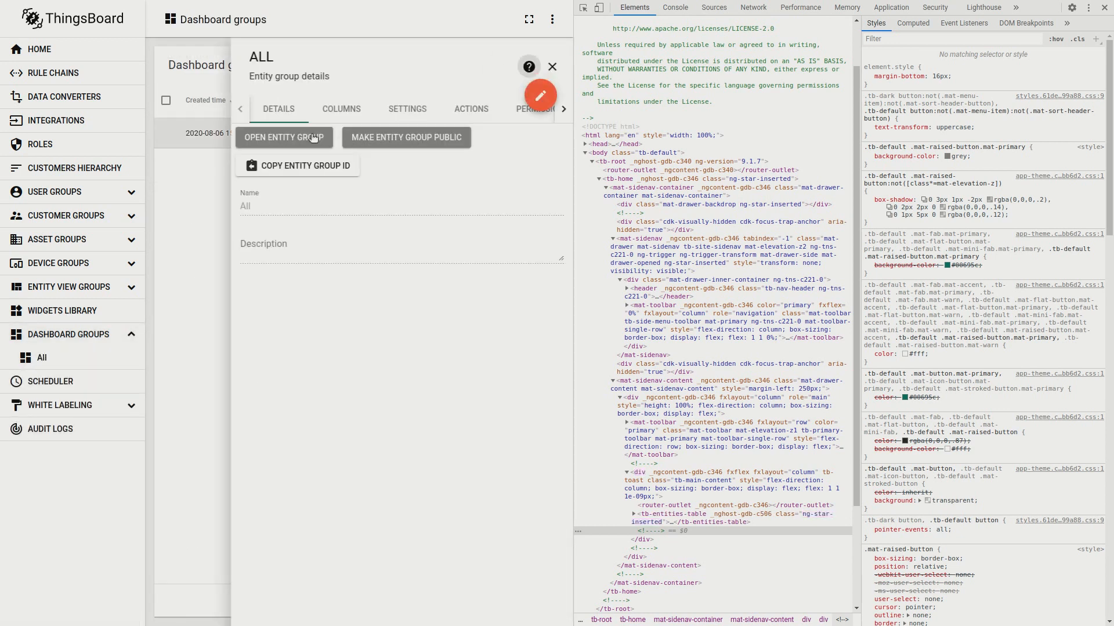
pyautogui.click(283, 137)
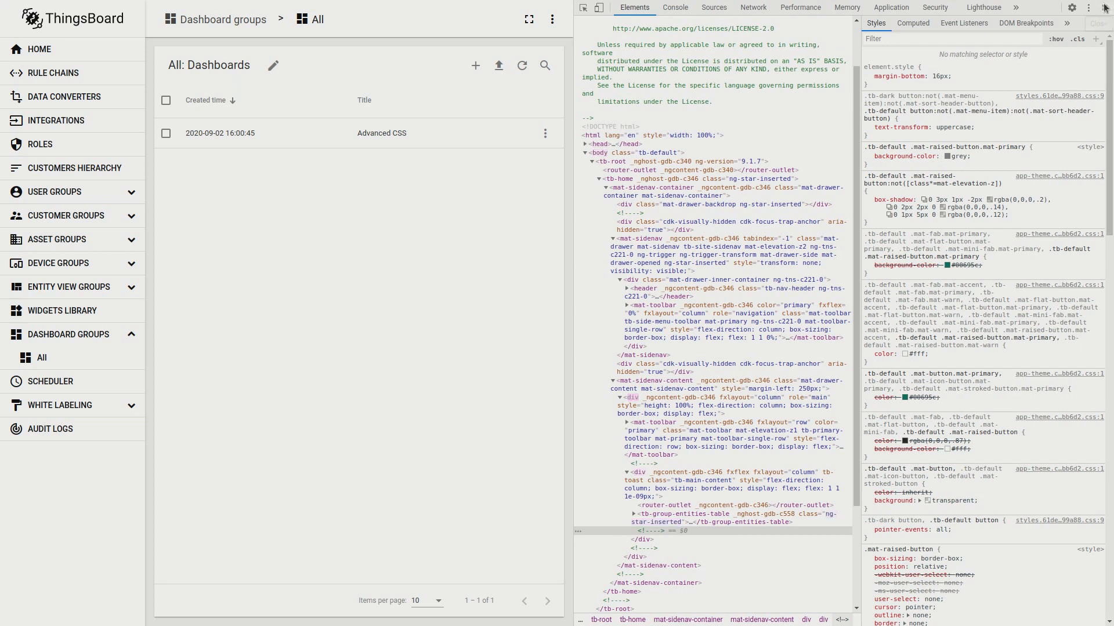
pyautogui.click(1104, 7)
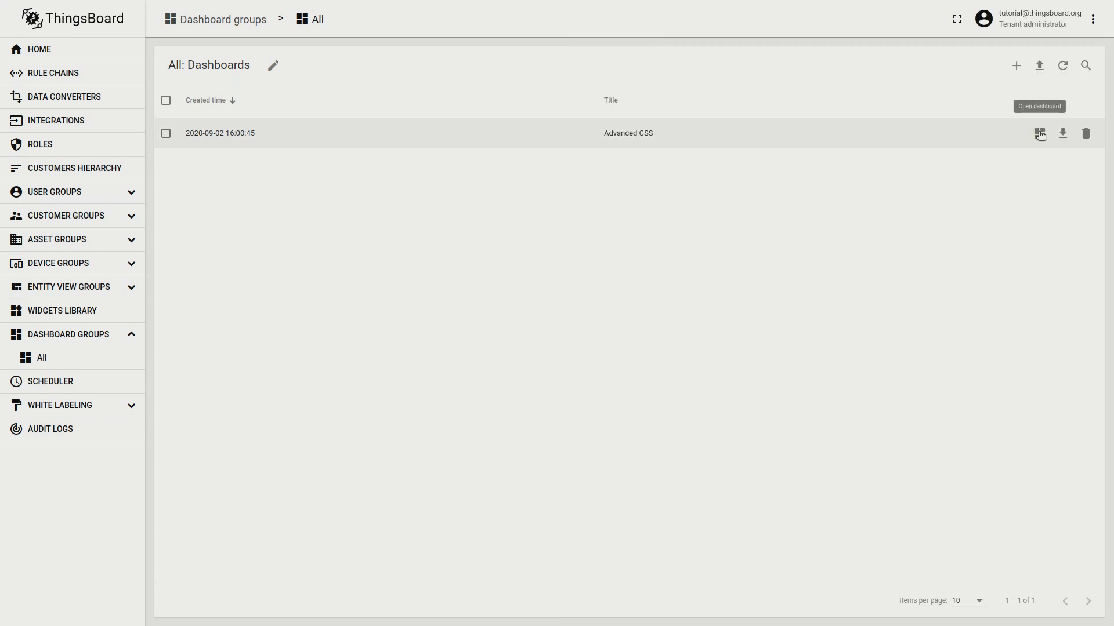
pyautogui.click(1039, 133)
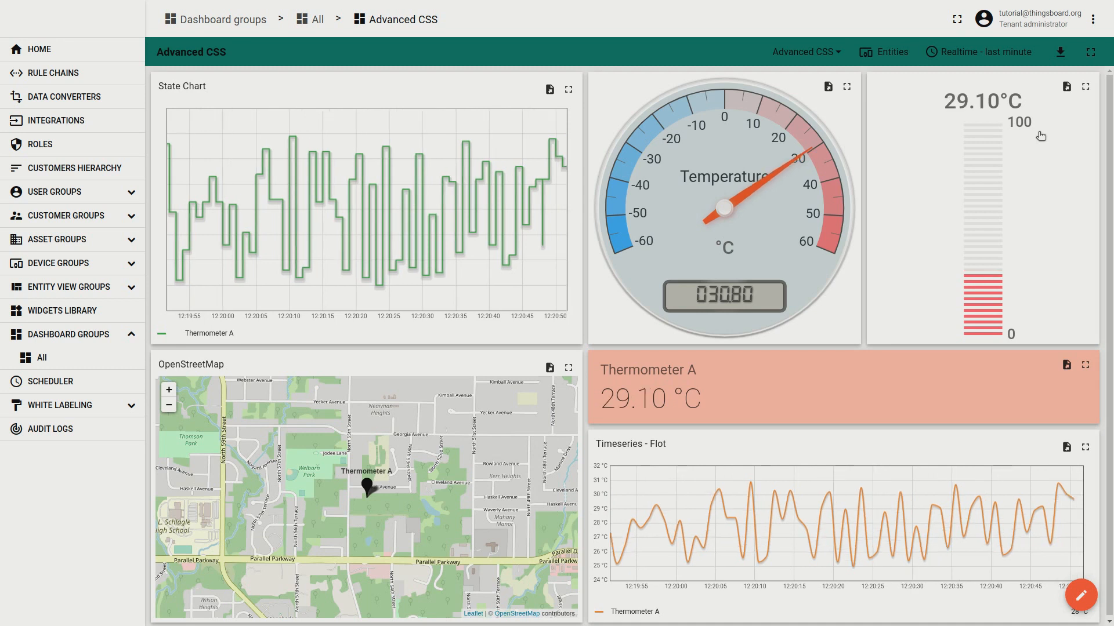
# Inspect the dashboard header's toolbar background styles with developer tools.
pyautogui.rightClick(529, 204)
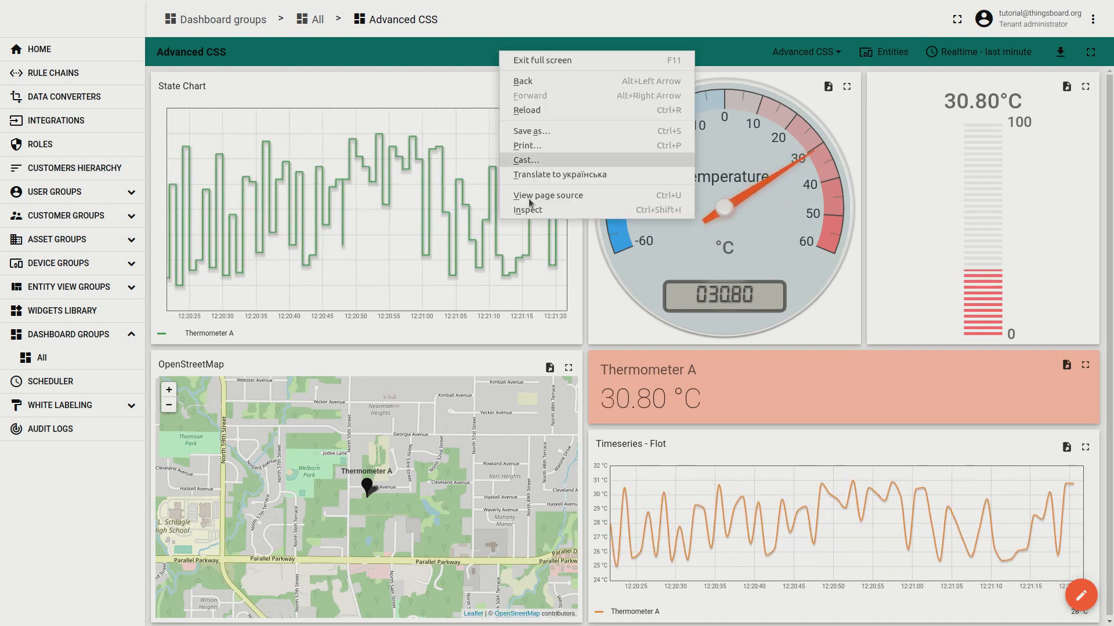
pyautogui.click(528, 210)
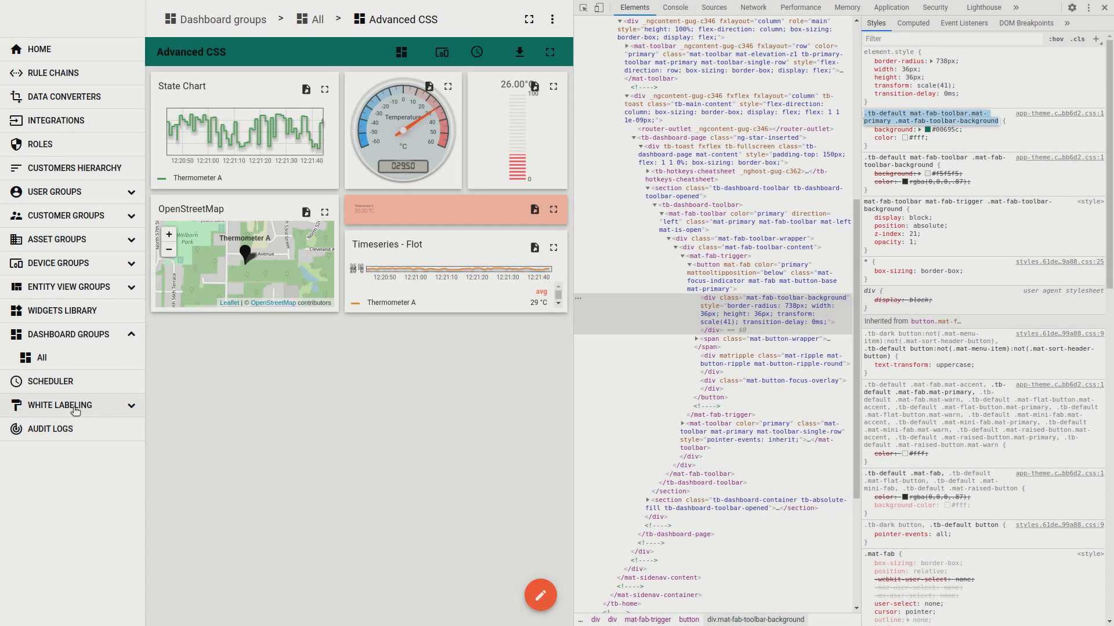
# Add a .mat-fab-toolbar-background rule with background #fff and color #000, save, and go to Dashboard groups.
pyautogui.click(55, 405)
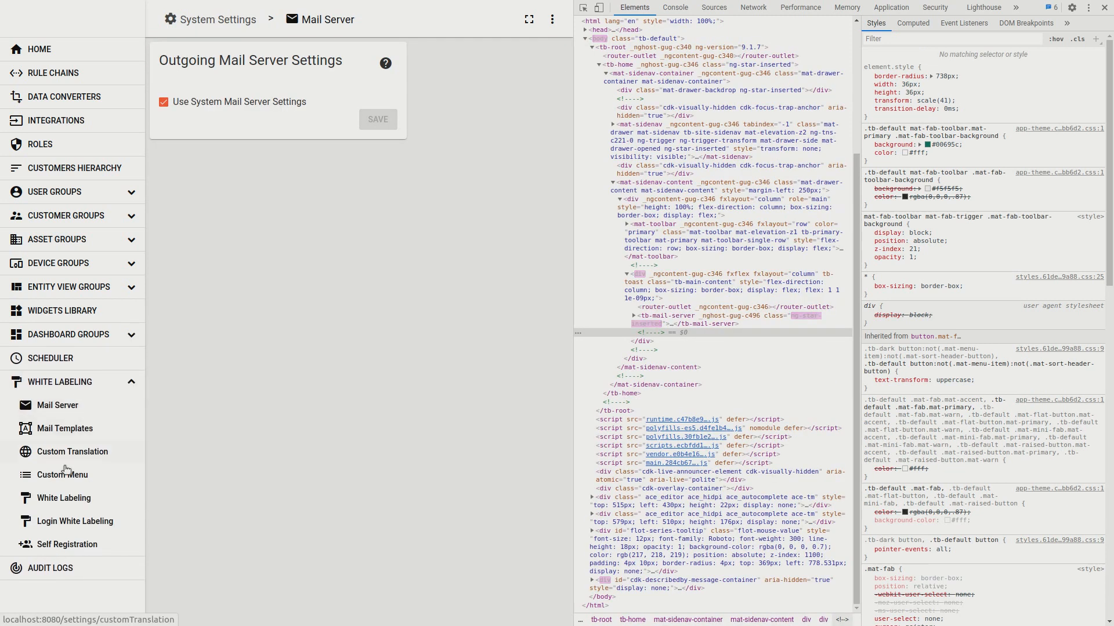
pyautogui.click(65, 498)
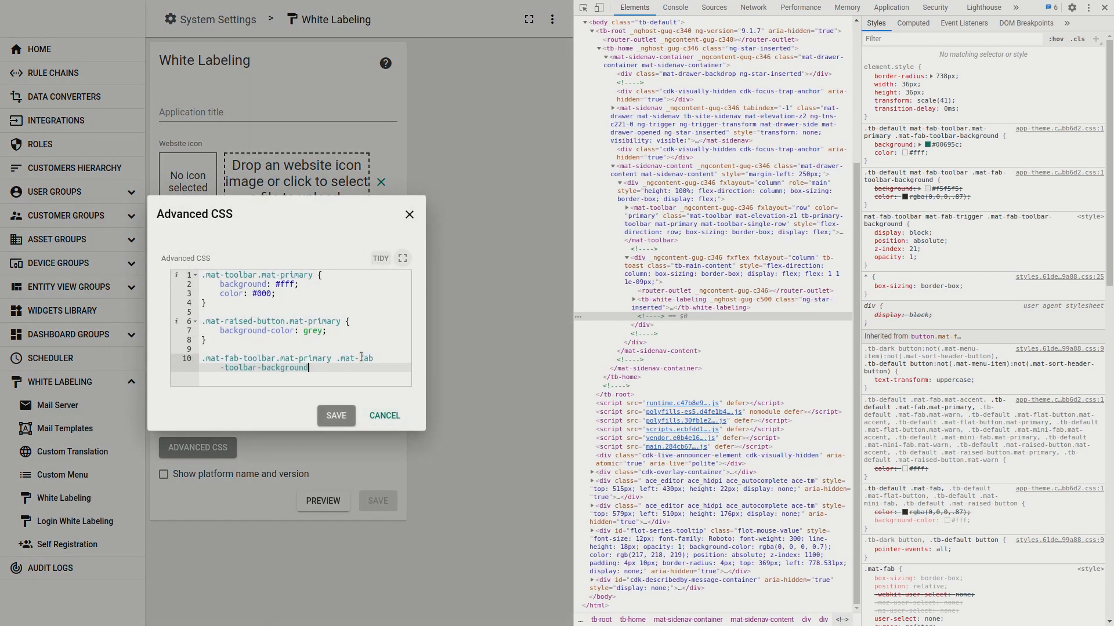
pyautogui.write('background: #fff;')
pyautogui.write('color: #000;')
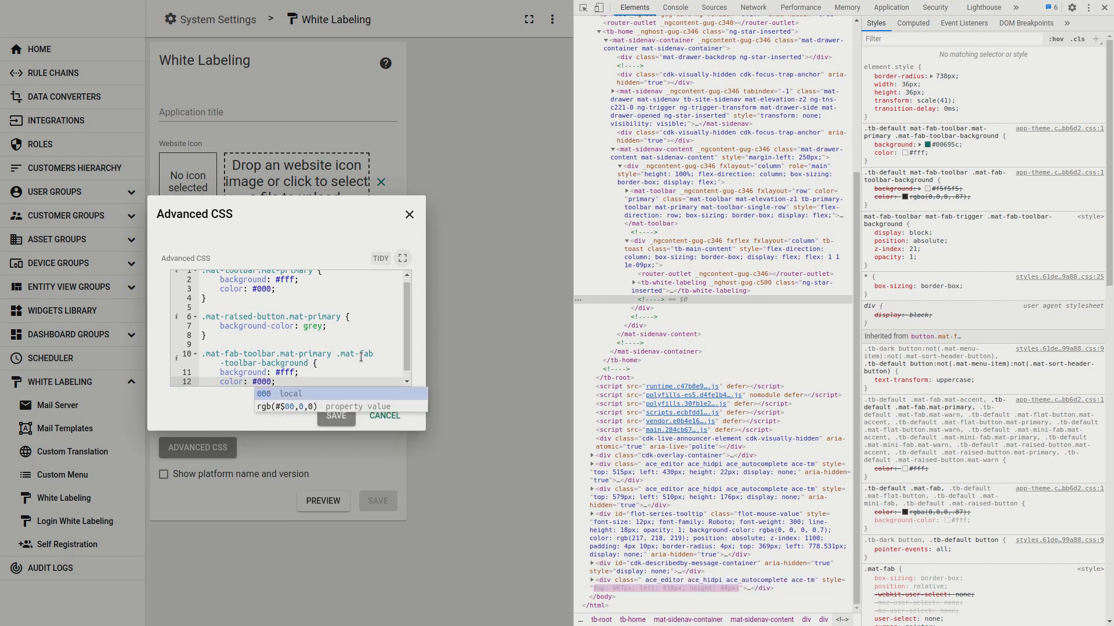
pyautogui.click(409, 213)
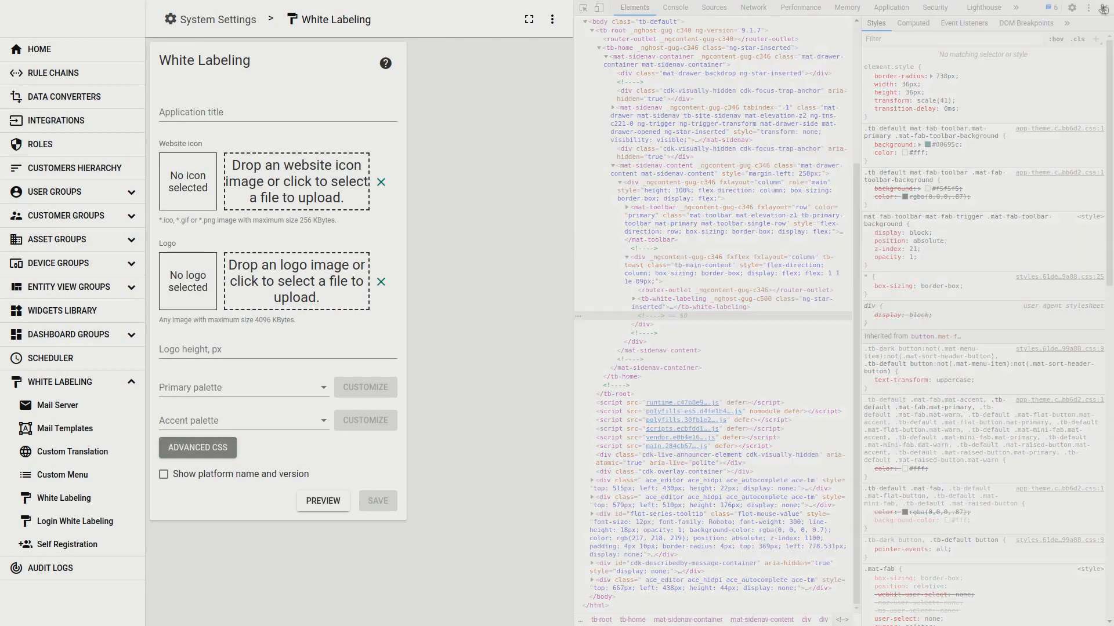
pyautogui.click(68, 334)
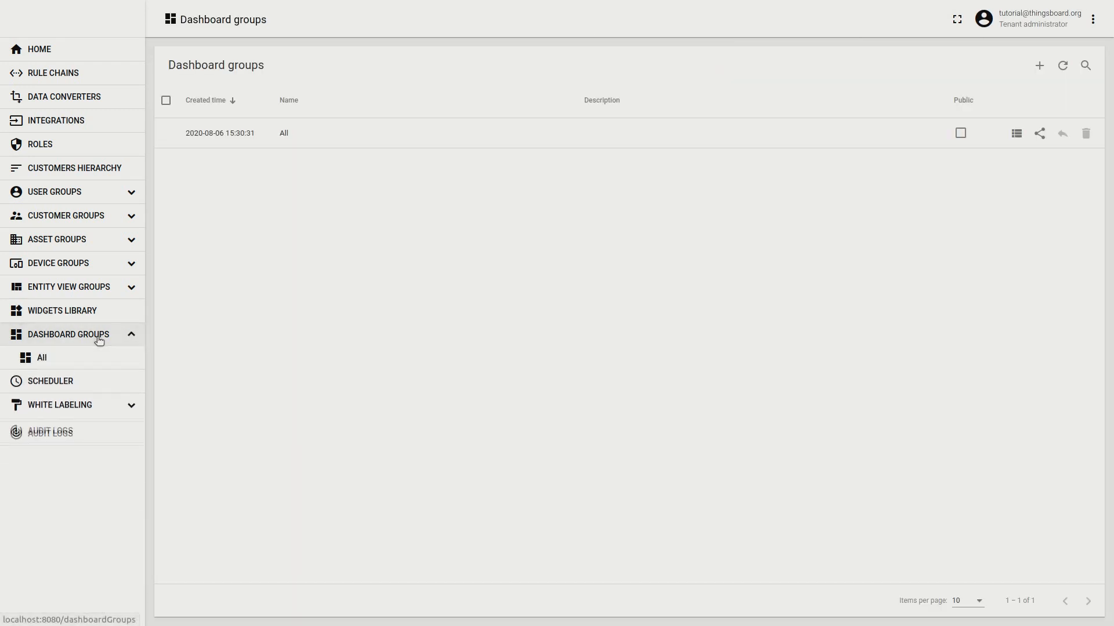